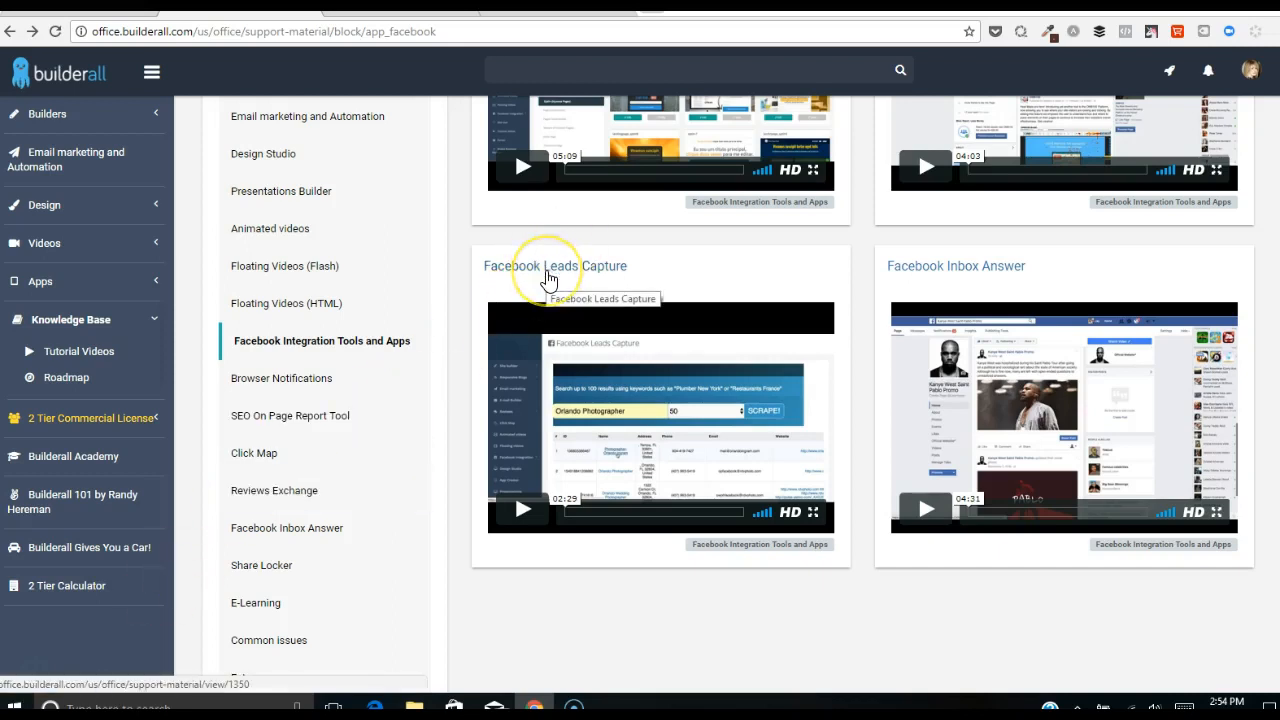
Reach the Facebook Leads Capture tool through Apps > Facebook Integration Tools and Apps in the sidebar.
{"action": "left_click", "coordinate": [556, 264]}
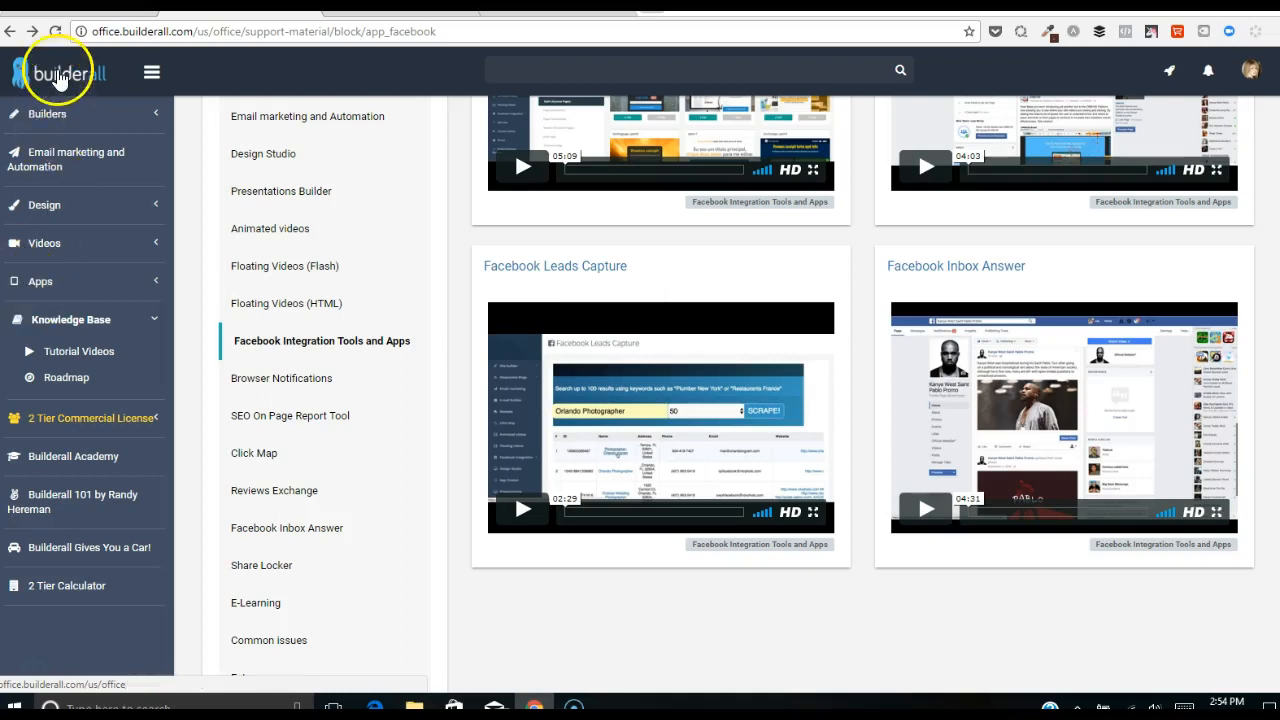
{"action": "left_click", "coordinate": [40, 280]}
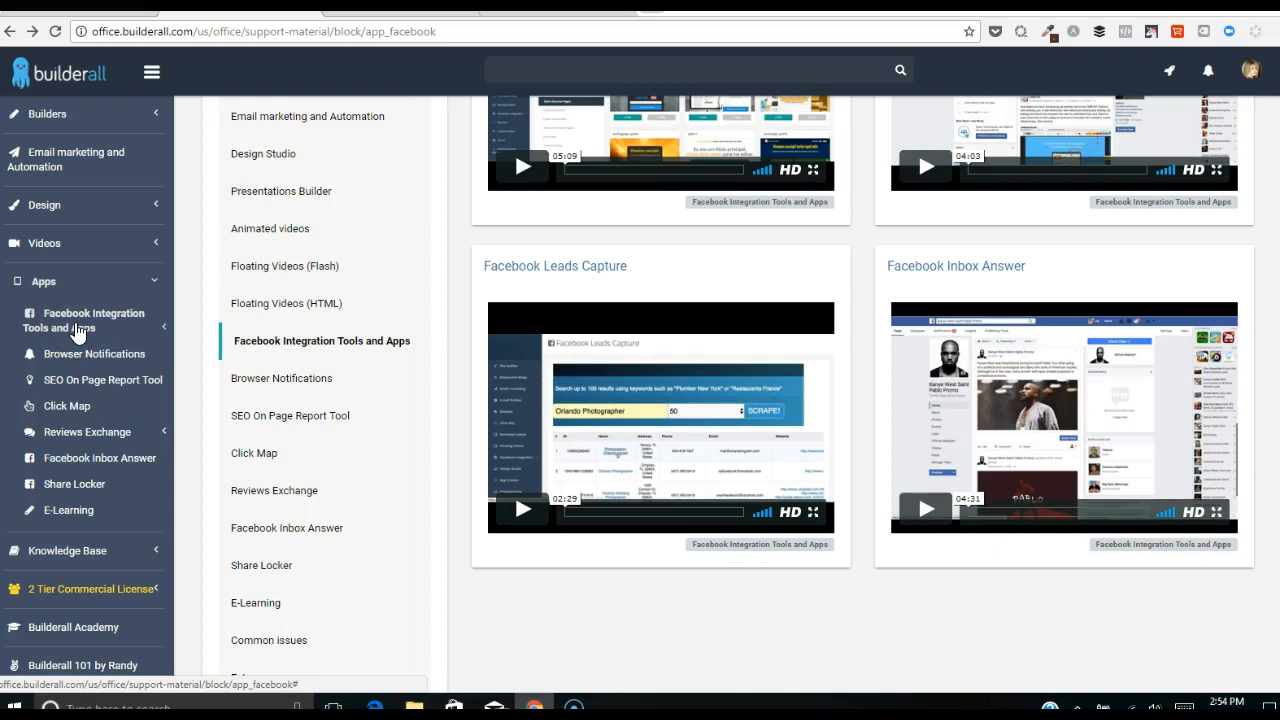
{"action": "left_click", "coordinate": [84, 320]}
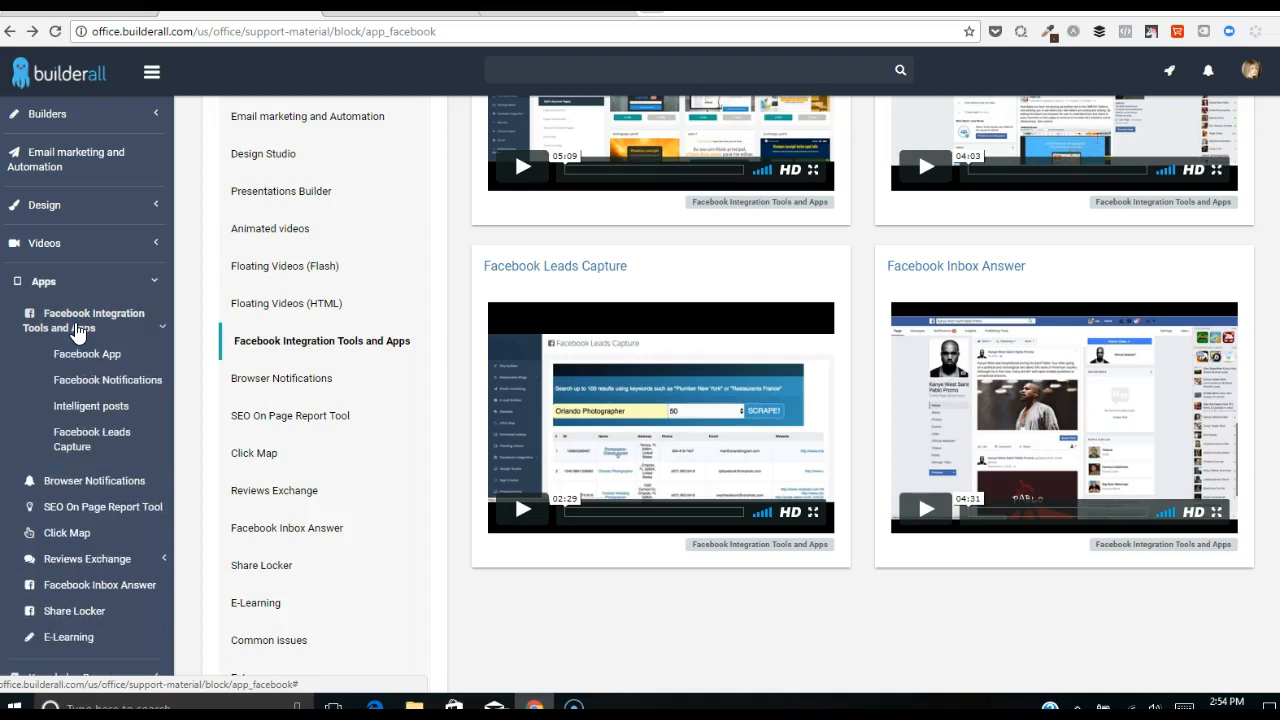
{"action": "left_click", "coordinate": [92, 440]}
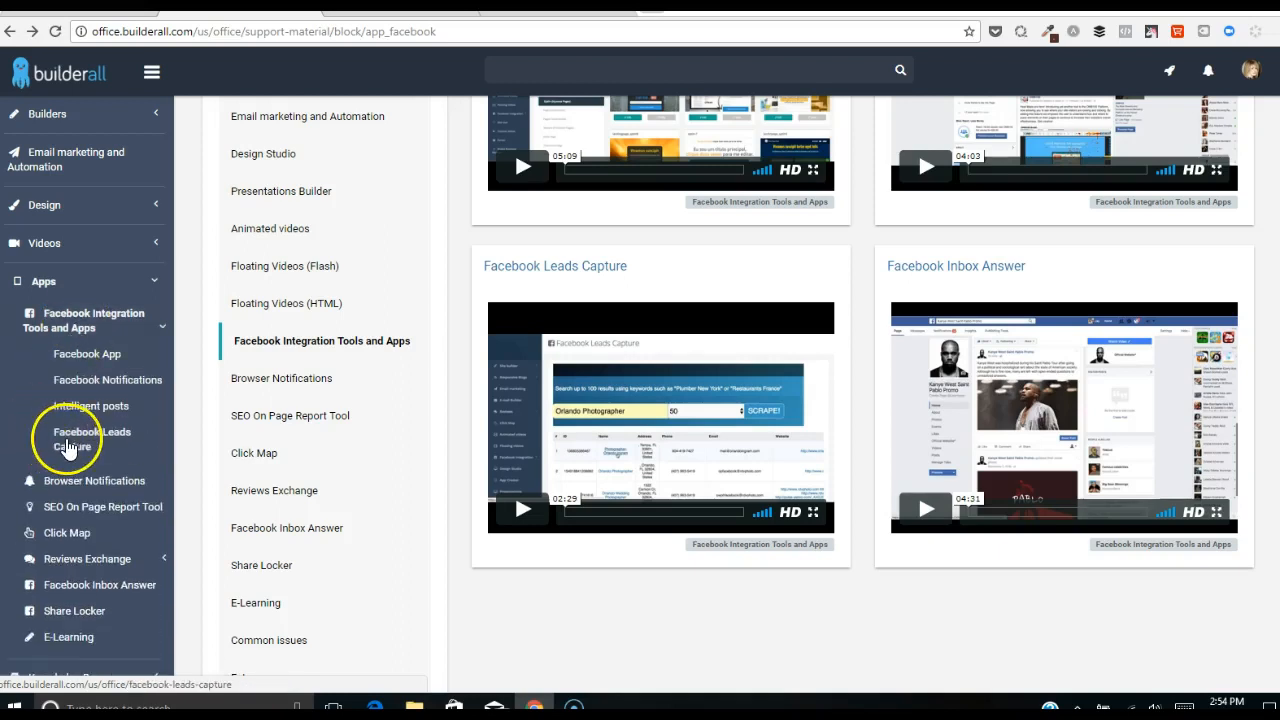
{"action": "left_click", "coordinate": [92, 440]}
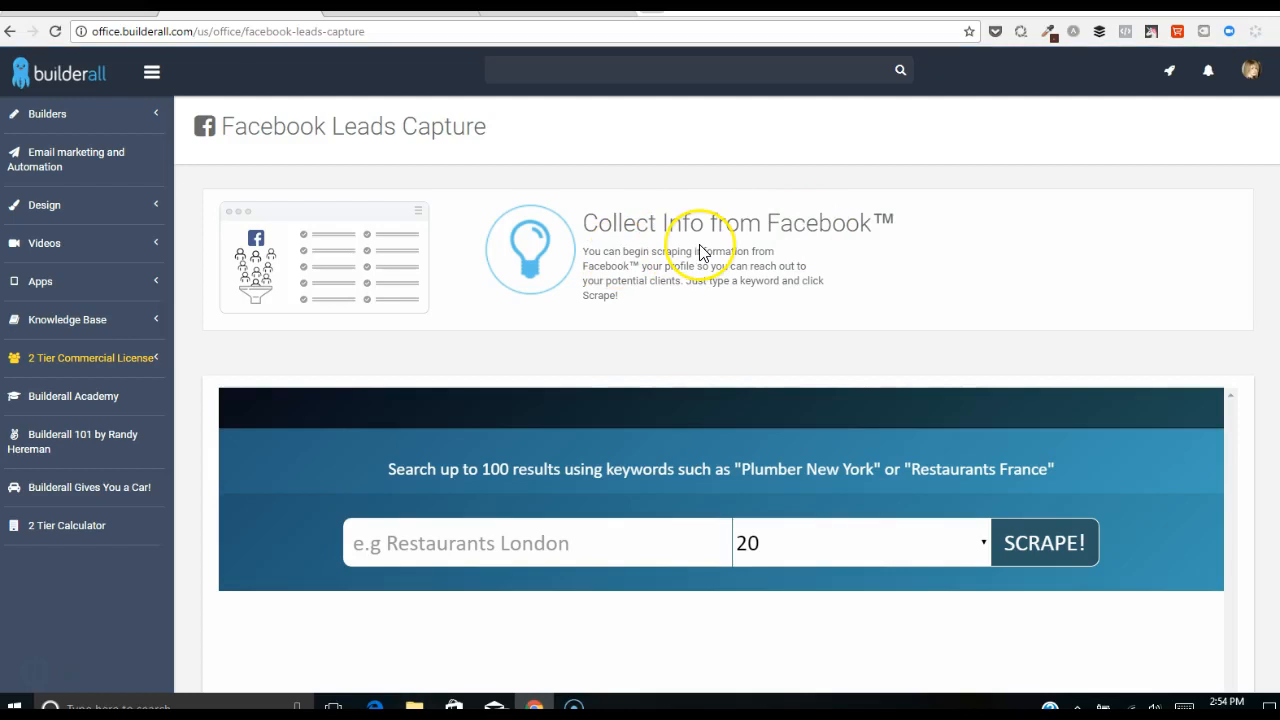
{"action": "mouse_move", "coordinate": [656, 296]}
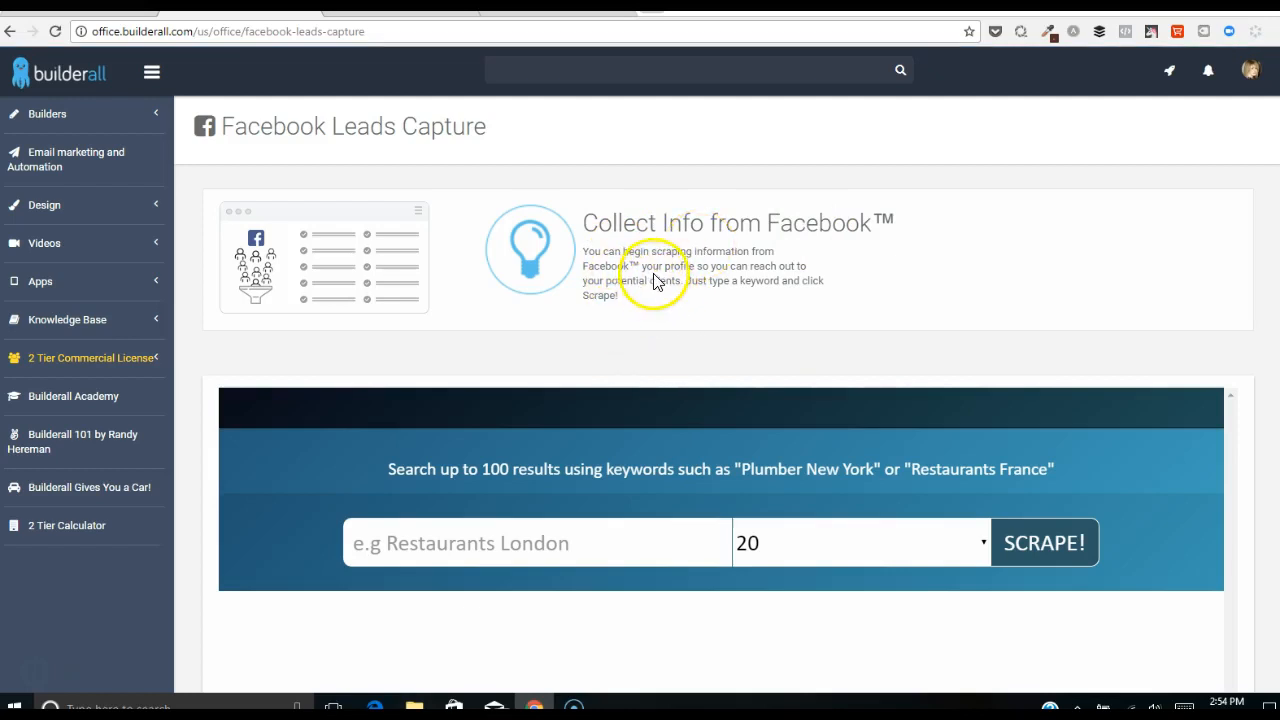
{"action": "mouse_move", "coordinate": [658, 590]}
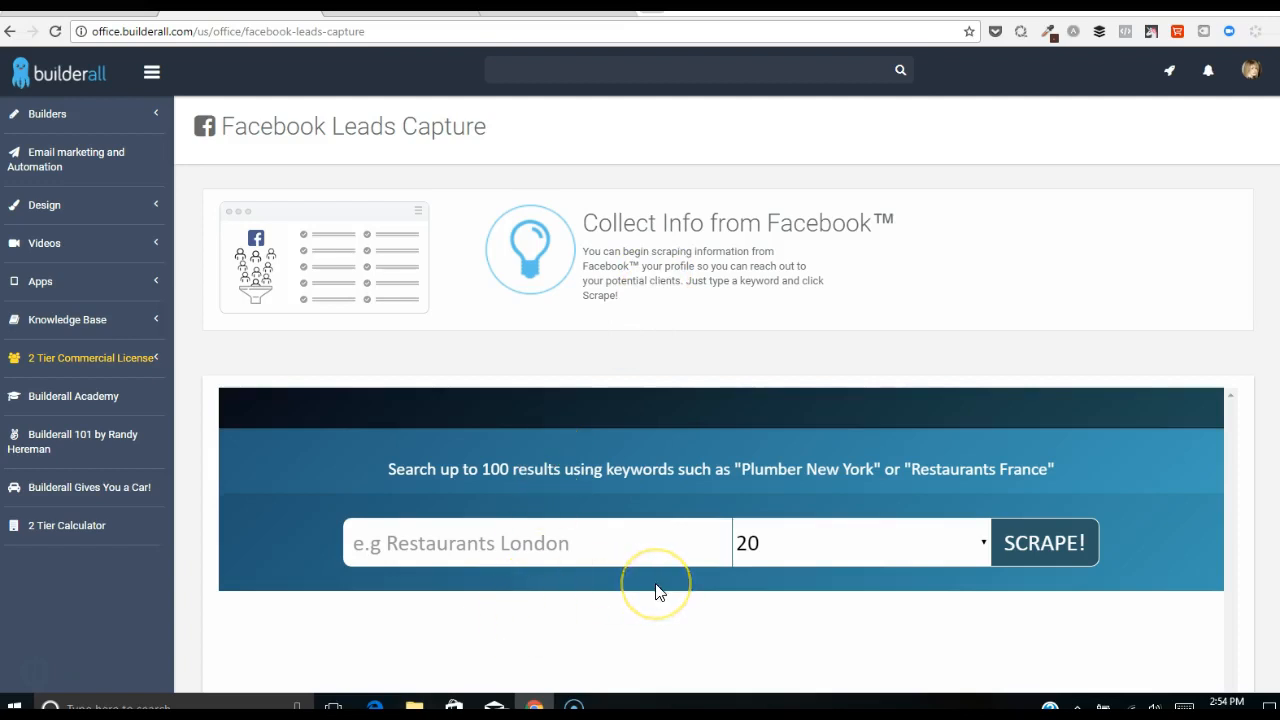
{"action": "mouse_move", "coordinate": [658, 590]}
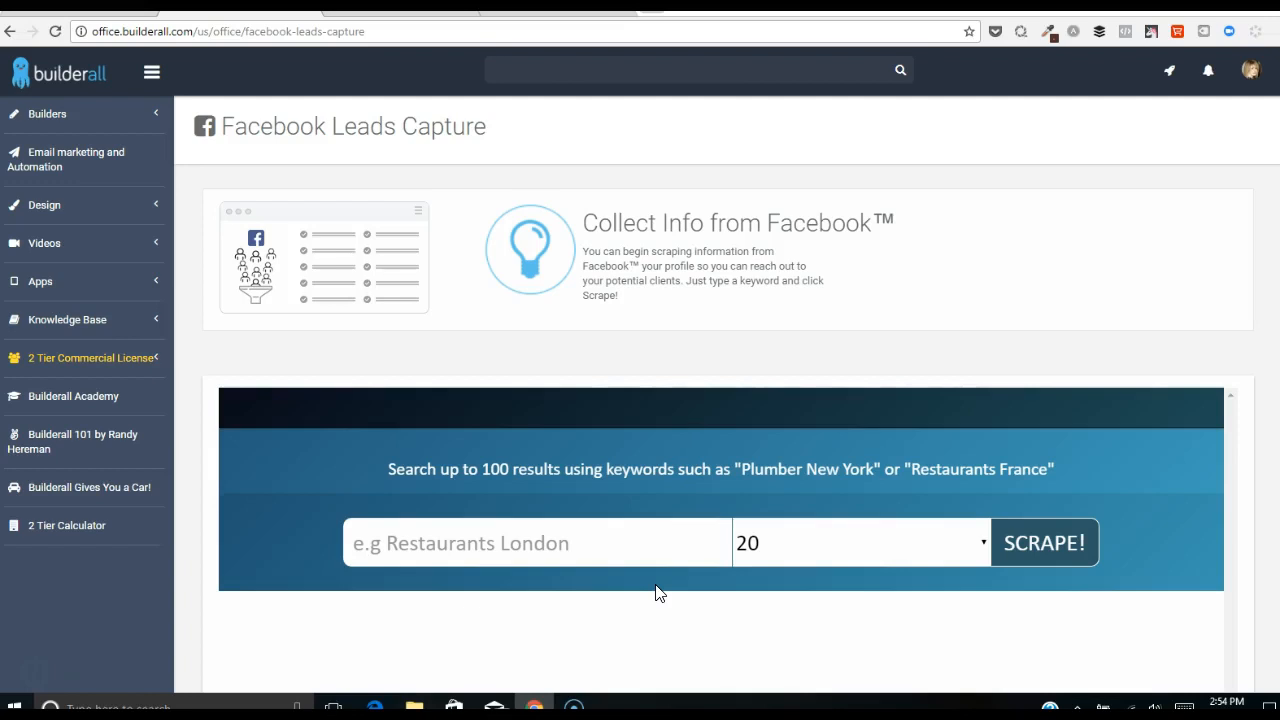
{"action": "type", "text": "r"}
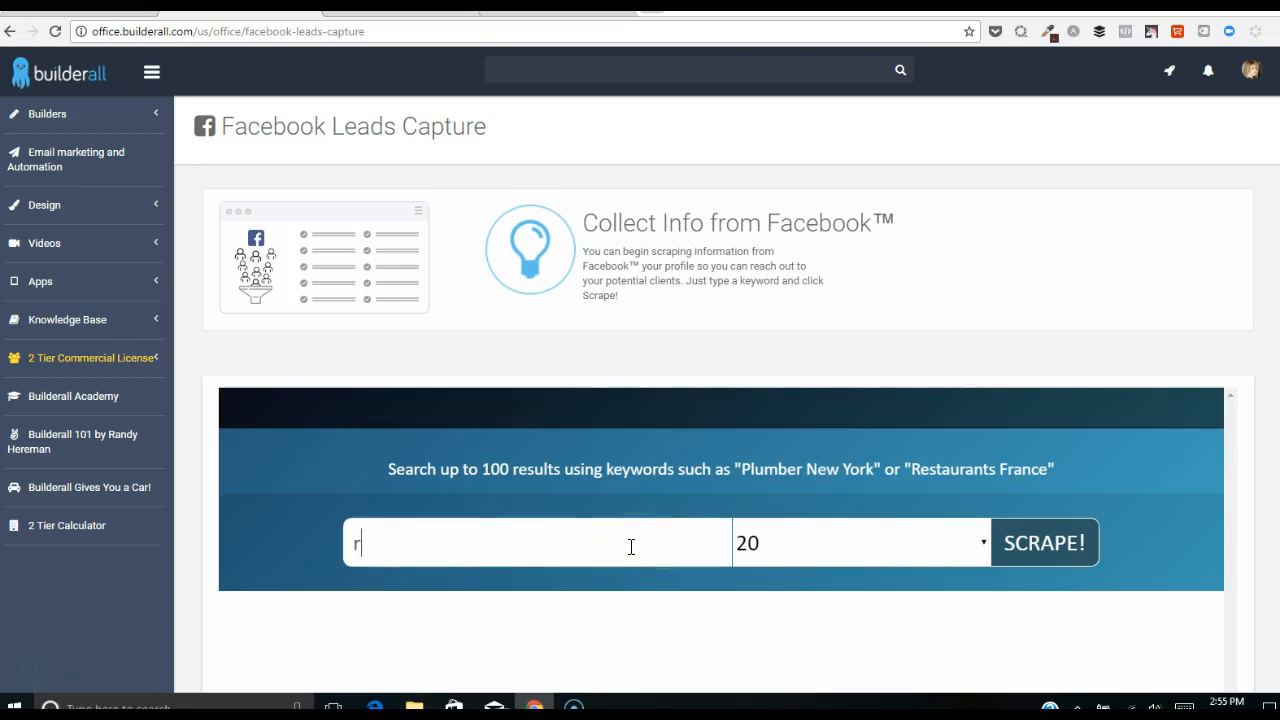
Scrape Facebook pages for the keyword 'restaurants in delray beach, fl'.
{"action": "type", "text": "estuarants in del"}
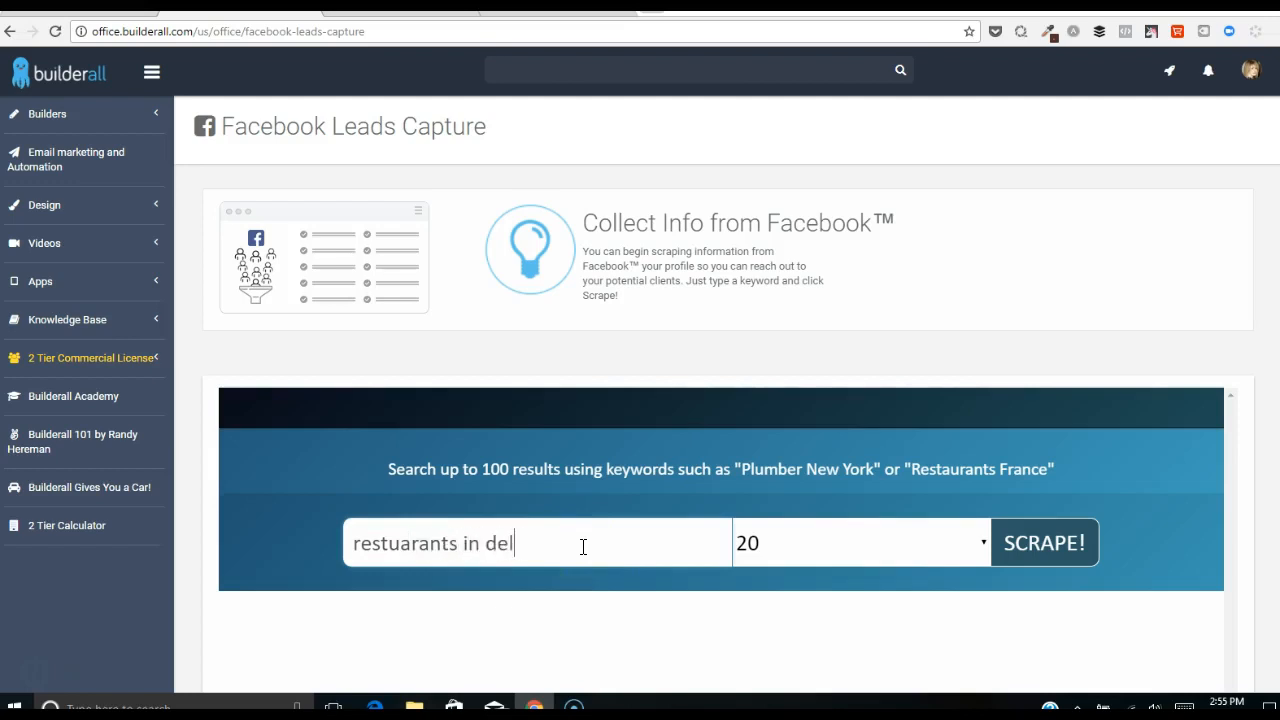
{"action": "type", "text": "ray beach, f"}
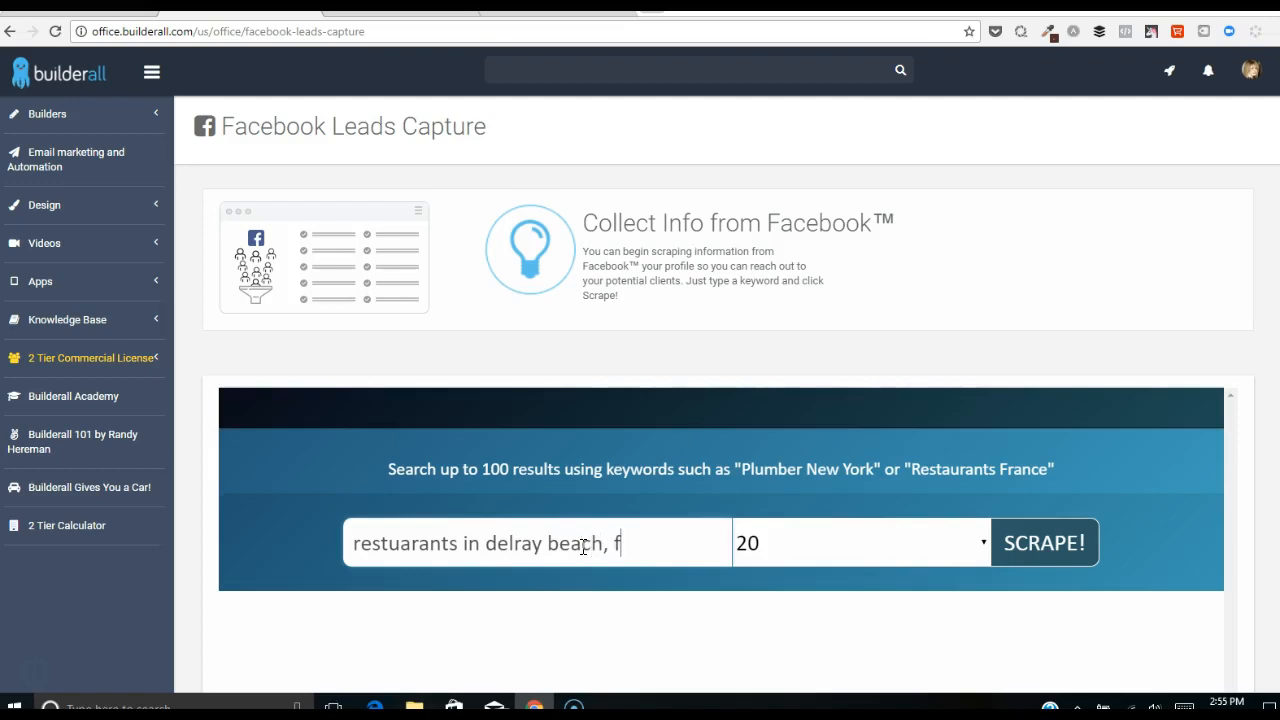
{"action": "left_click", "coordinate": [1044, 542]}
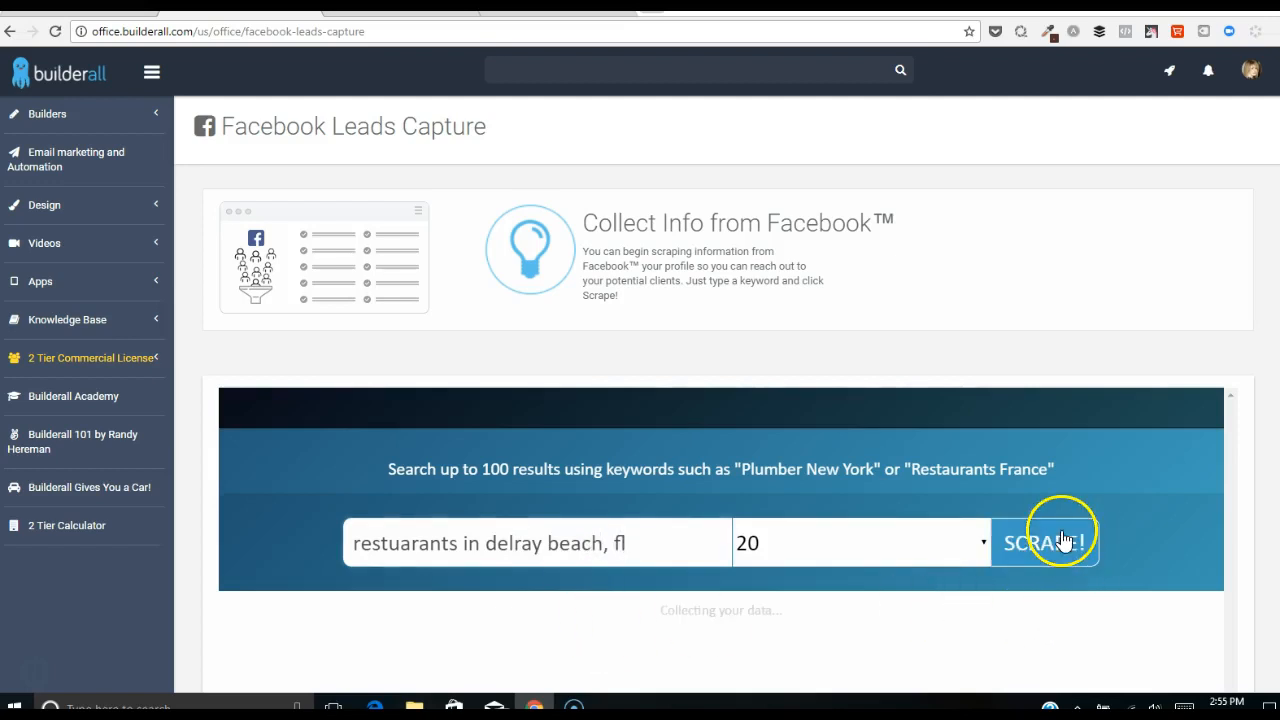
{"action": "left_click", "coordinate": [1044, 542]}
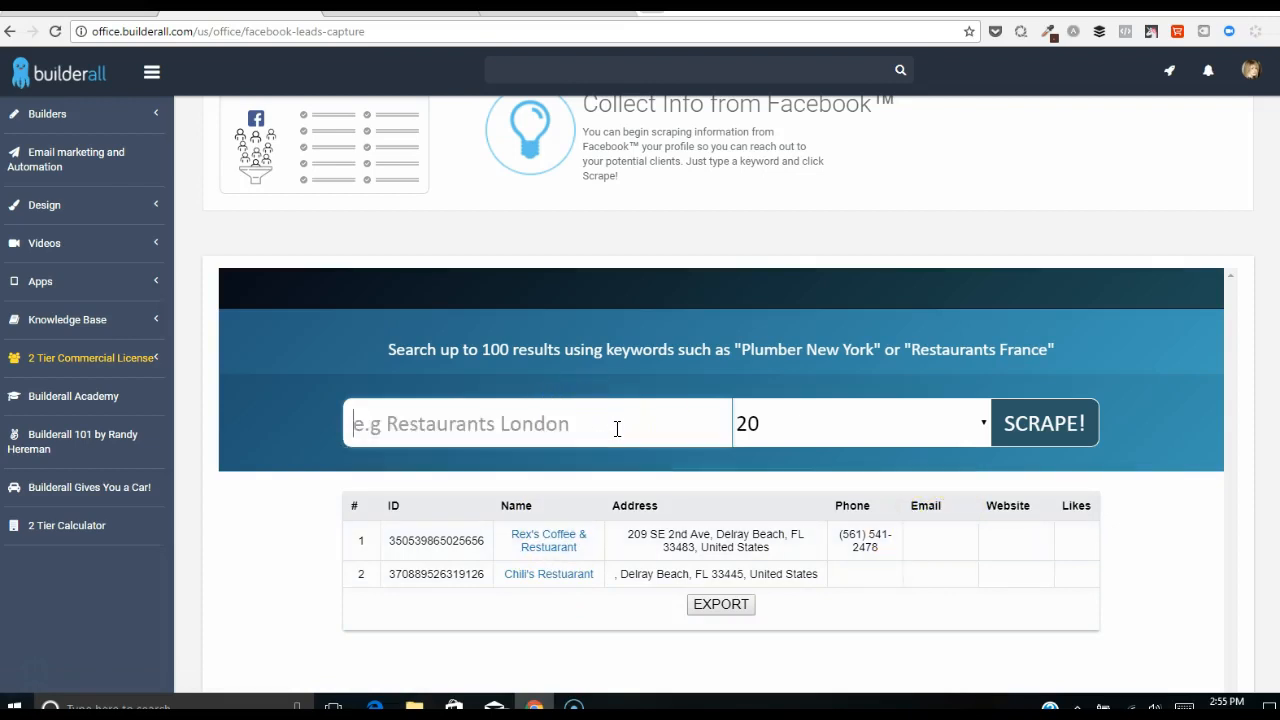
Scrape Facebook pages for 'accountants in florida' with the result count set to 100.
{"action": "type", "text": "accountants in"}
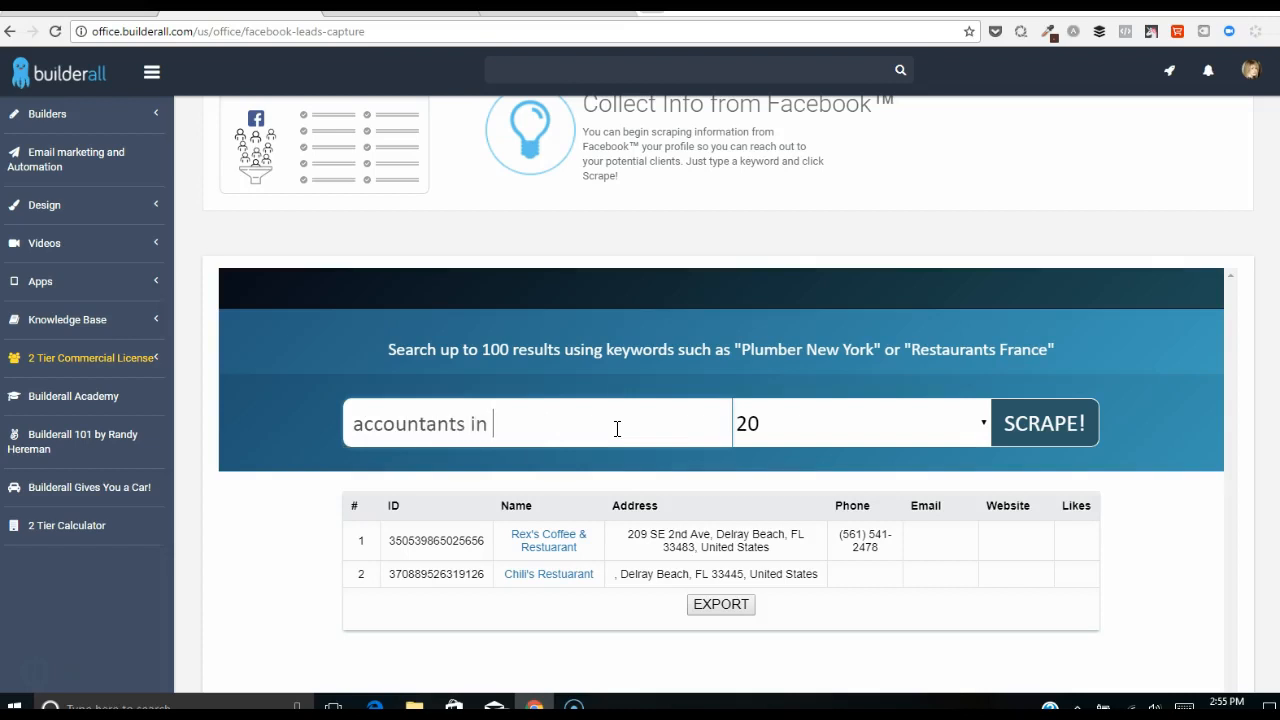
{"action": "type", "text": "d"}
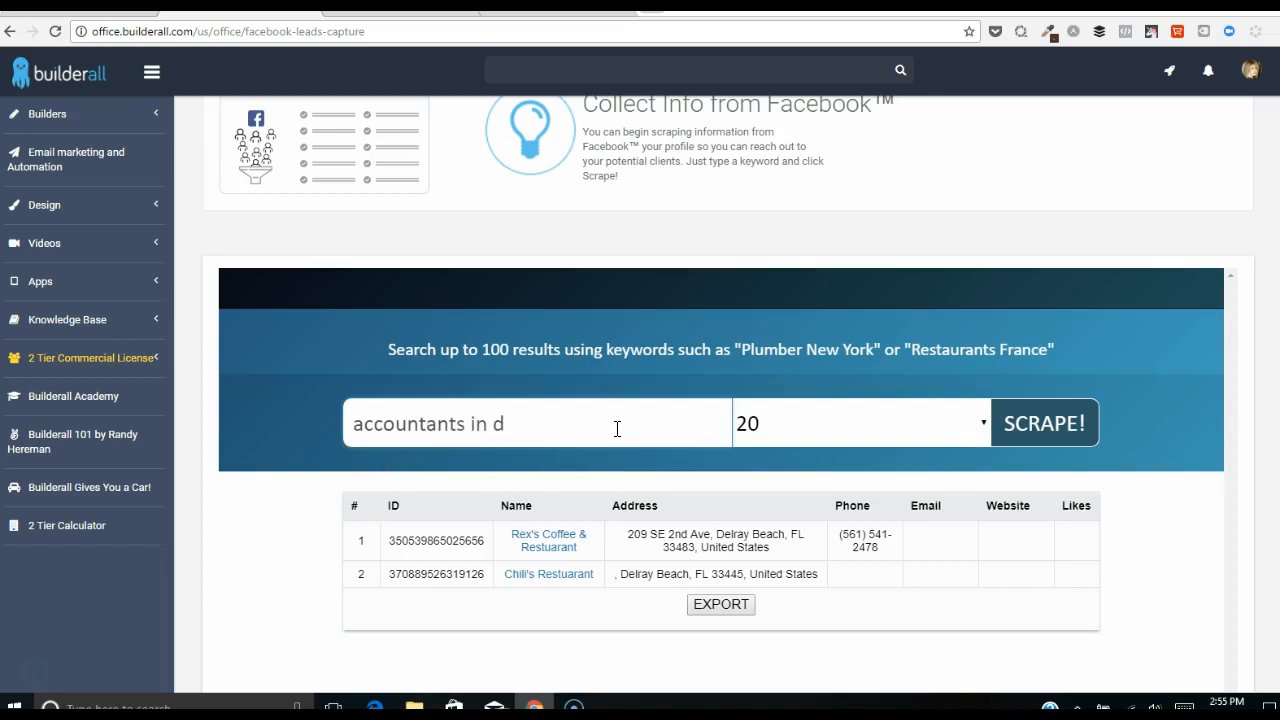
{"action": "type", "text": "lorida"}
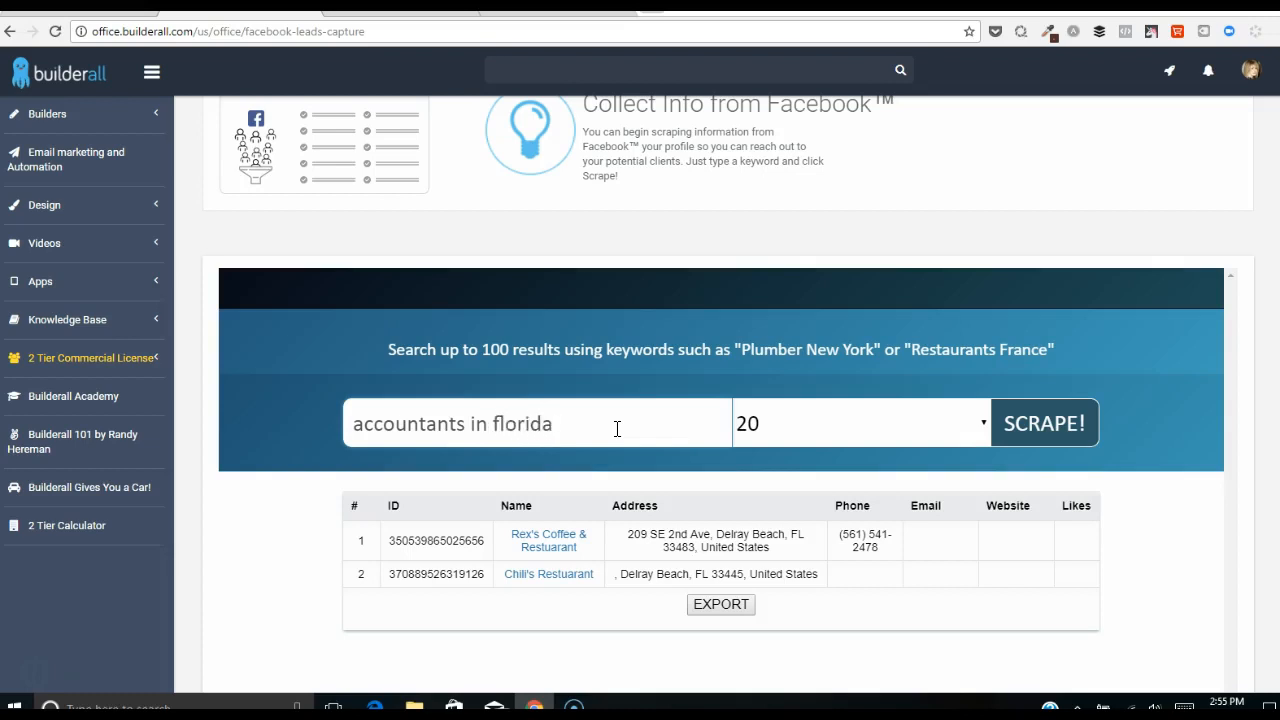
{"action": "left_click", "coordinate": [860, 424]}
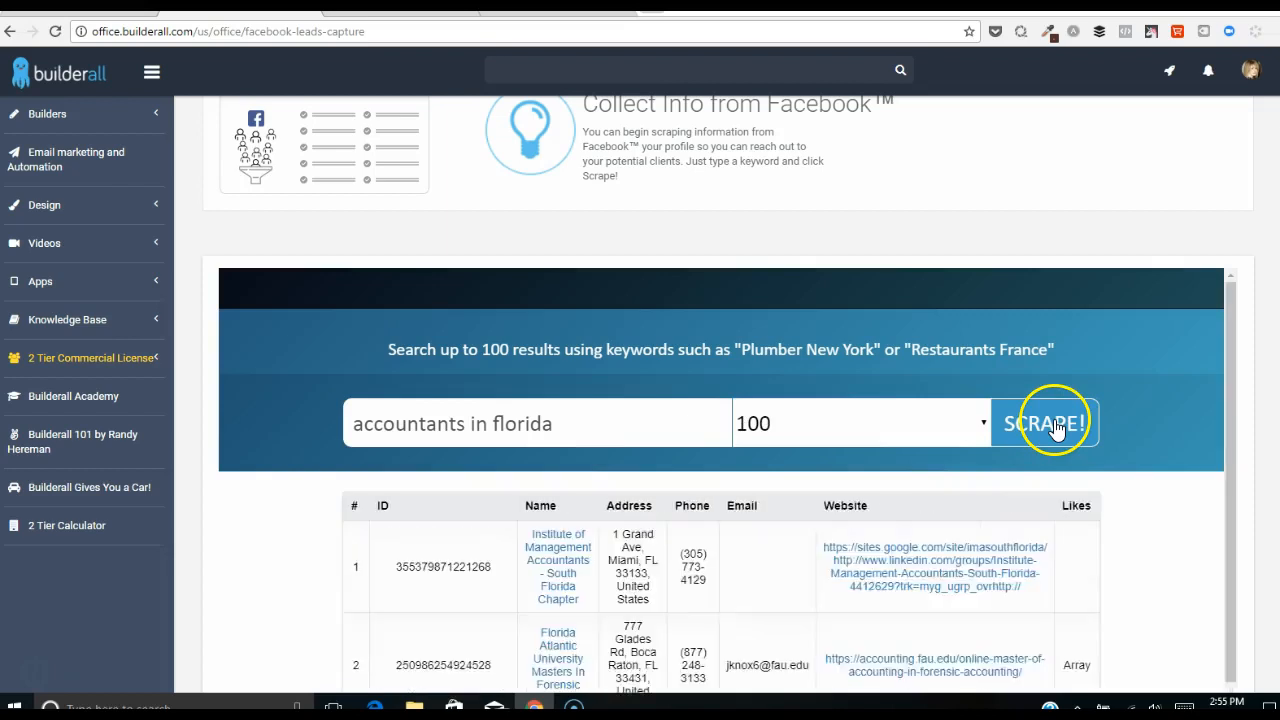
{"action": "left_click", "coordinate": [1044, 422]}
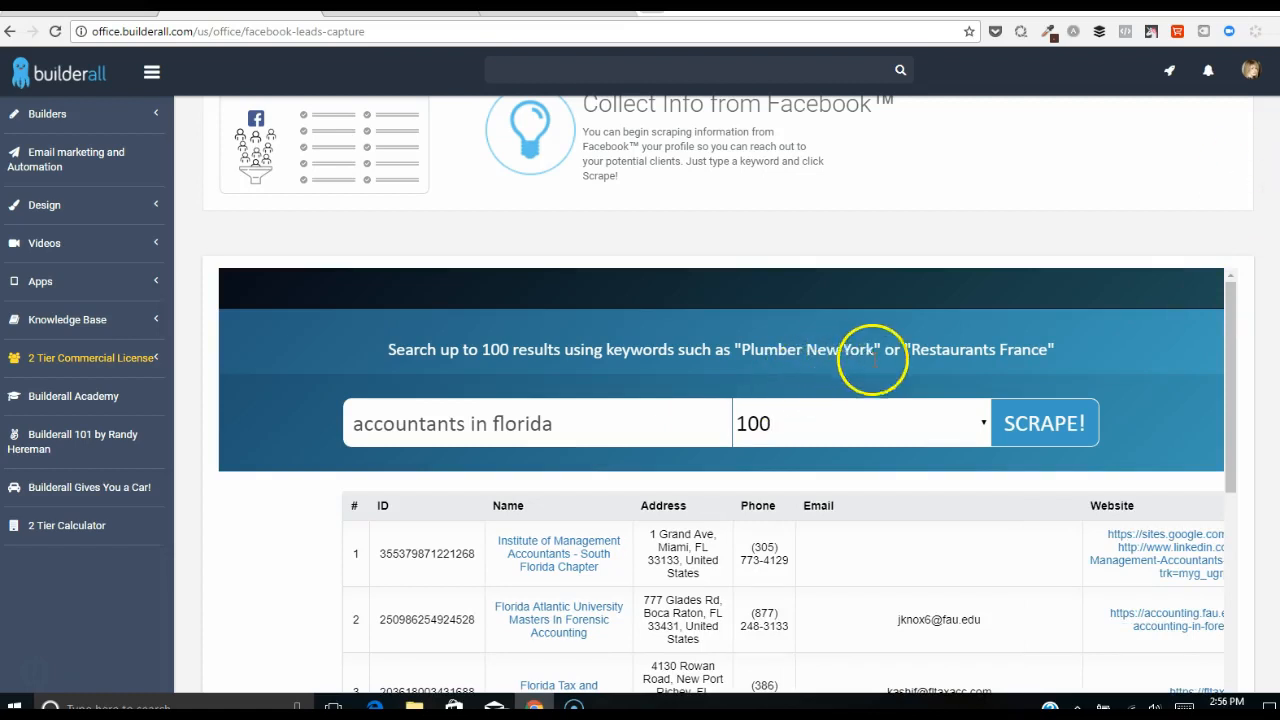
{"action": "mouse_move", "coordinate": [1270, 292]}
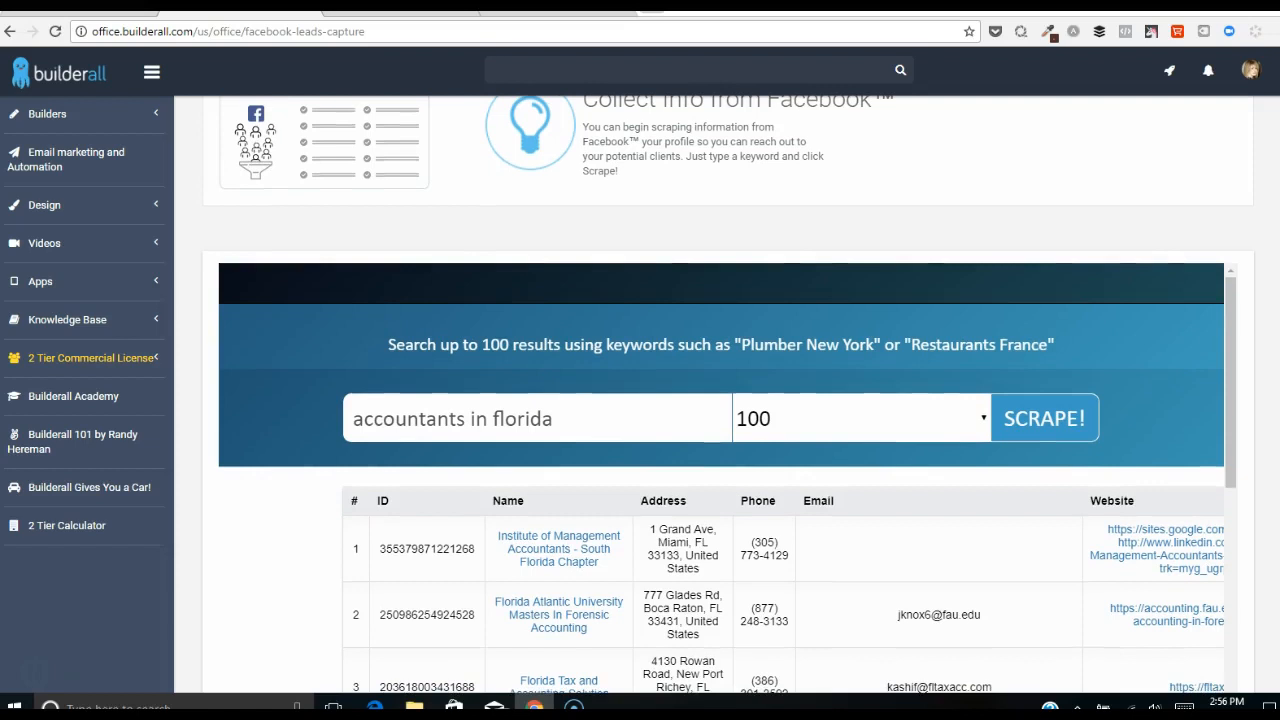
Review the scraped accountant results and visit the first accountant's Facebook page and website.
{"action": "scroll", "scroll_direction": "down", "scroll_amount": 3}
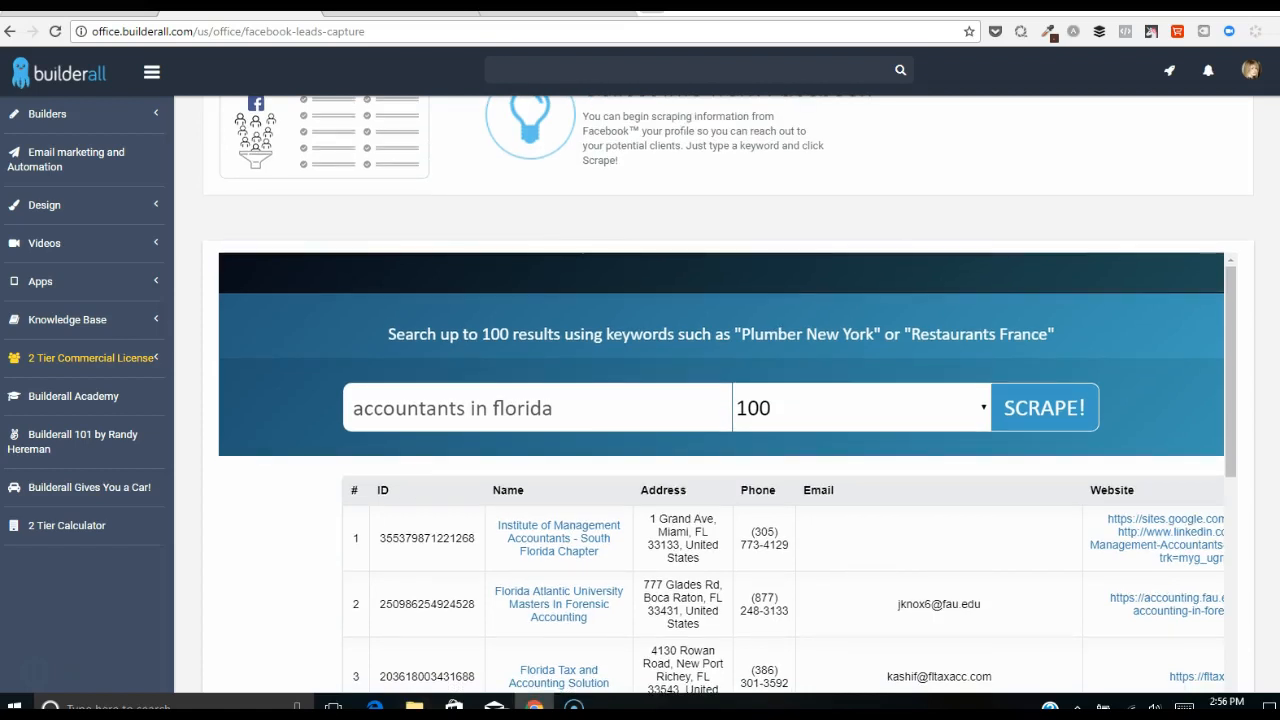
{"action": "scroll", "scroll_direction": "down", "scroll_amount": 3}
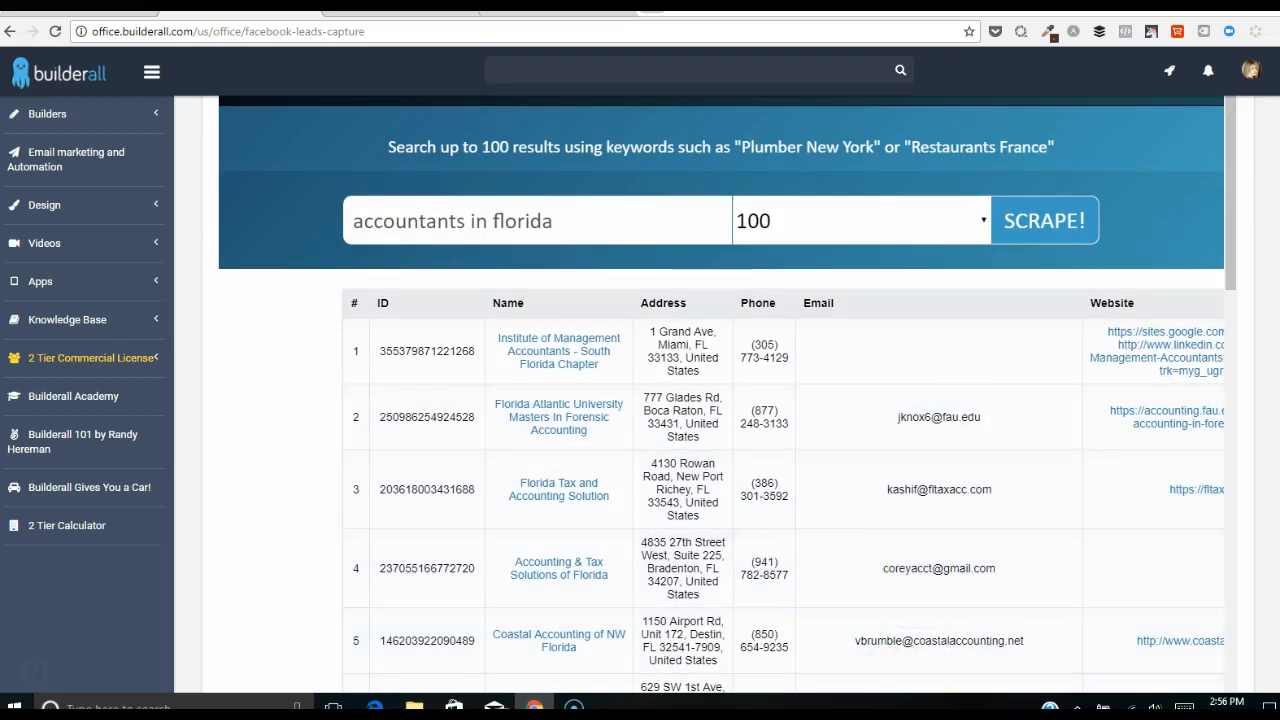
{"action": "scroll", "scroll_direction": "down", "scroll_amount": 3}
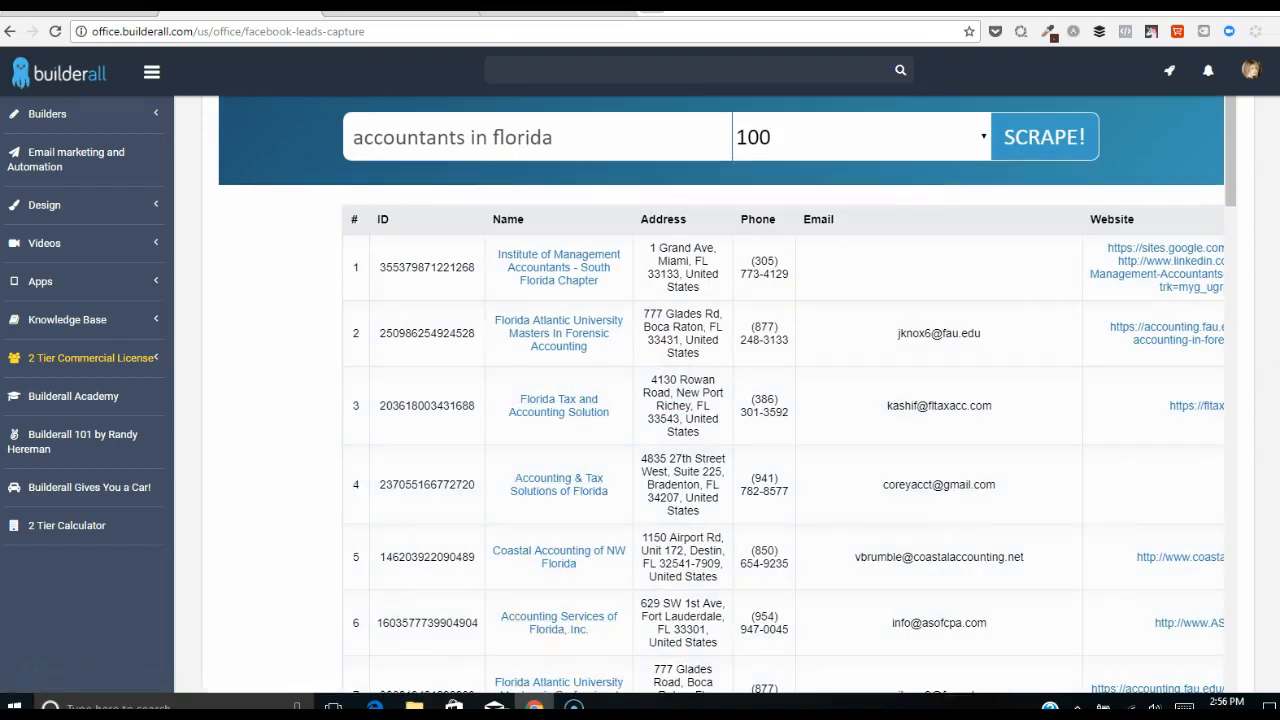
{"action": "scroll", "scroll_direction": "down", "scroll_amount": 3}
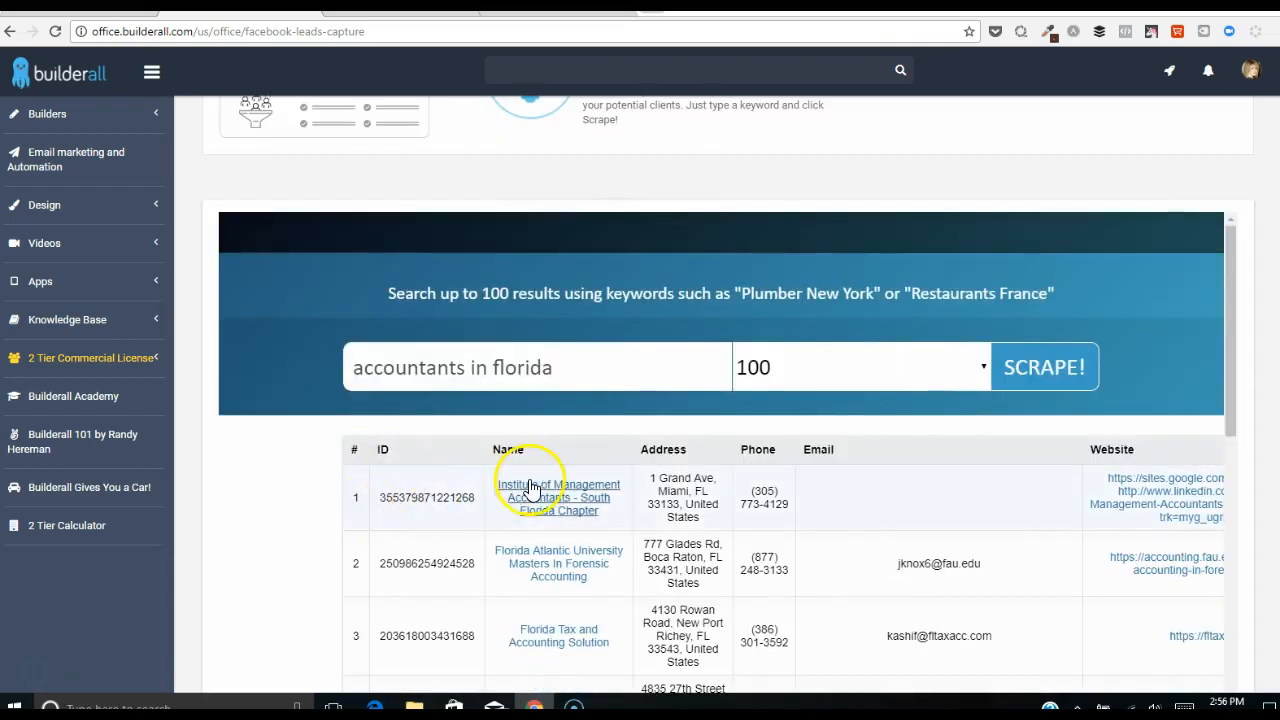
{"action": "mouse_move", "coordinate": [558, 496]}
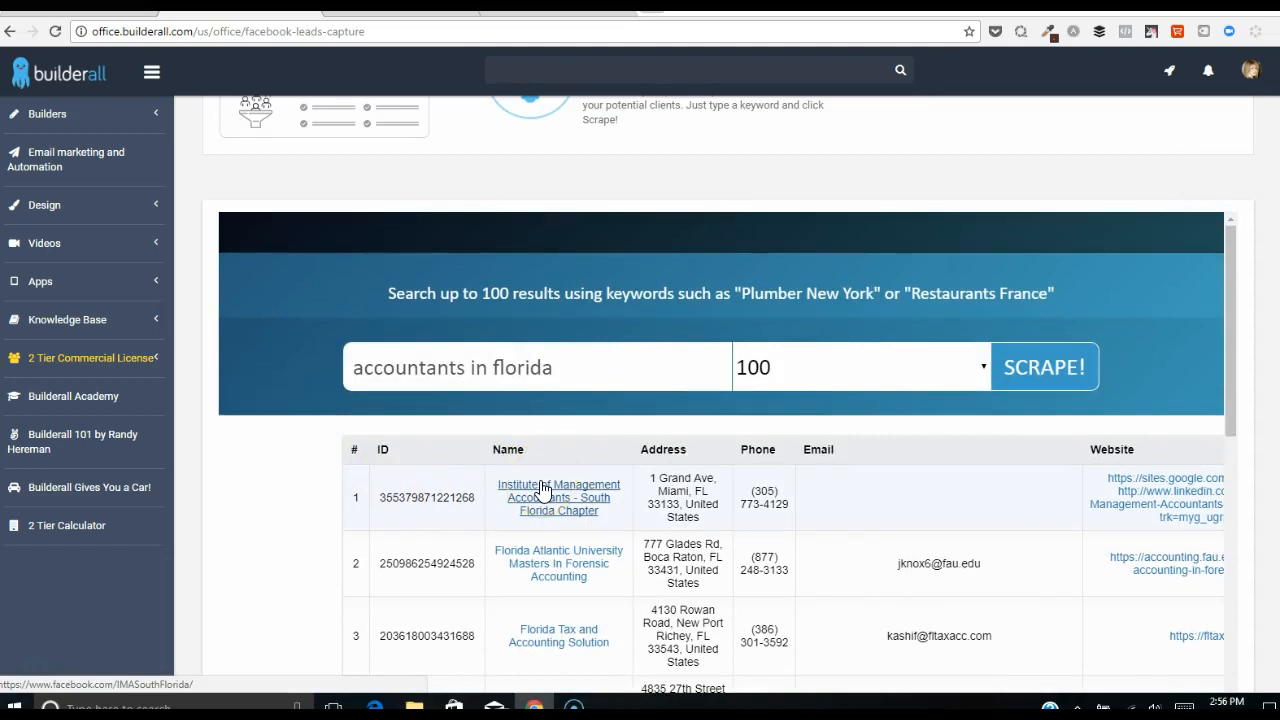
{"action": "left_click", "coordinate": [558, 636]}
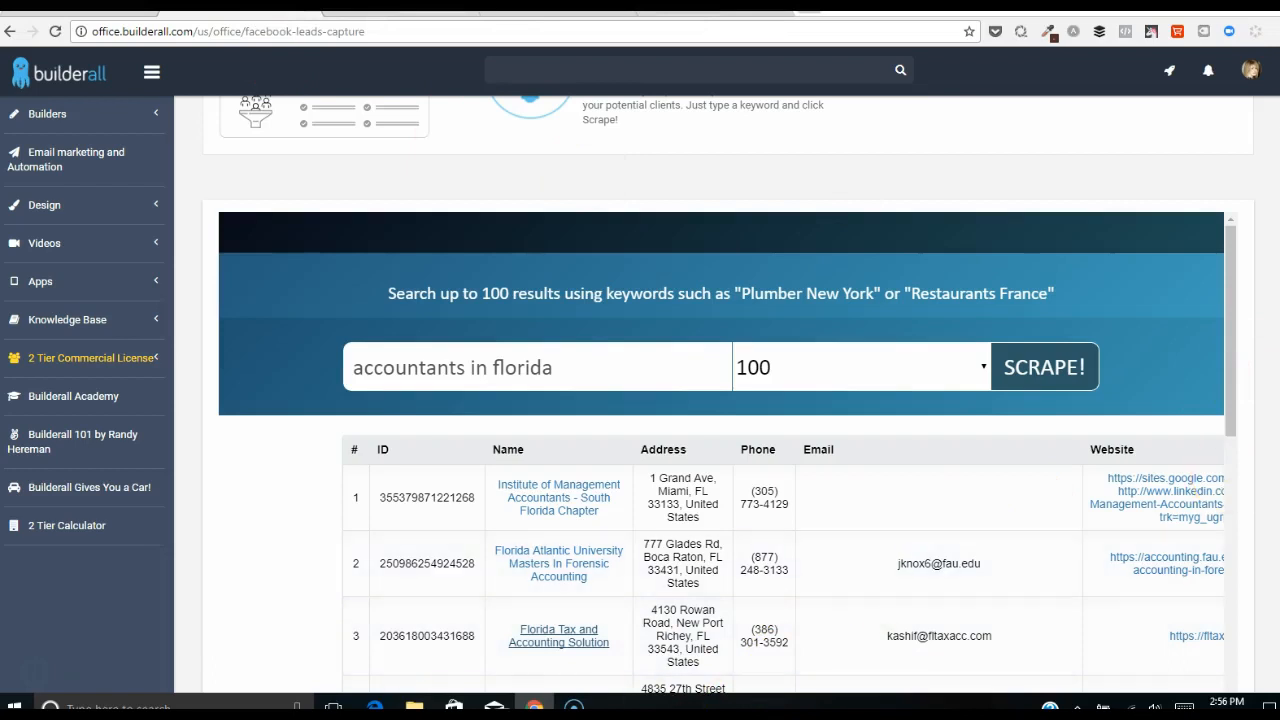
{"action": "scroll", "scroll_direction": "down", "scroll_amount": 3}
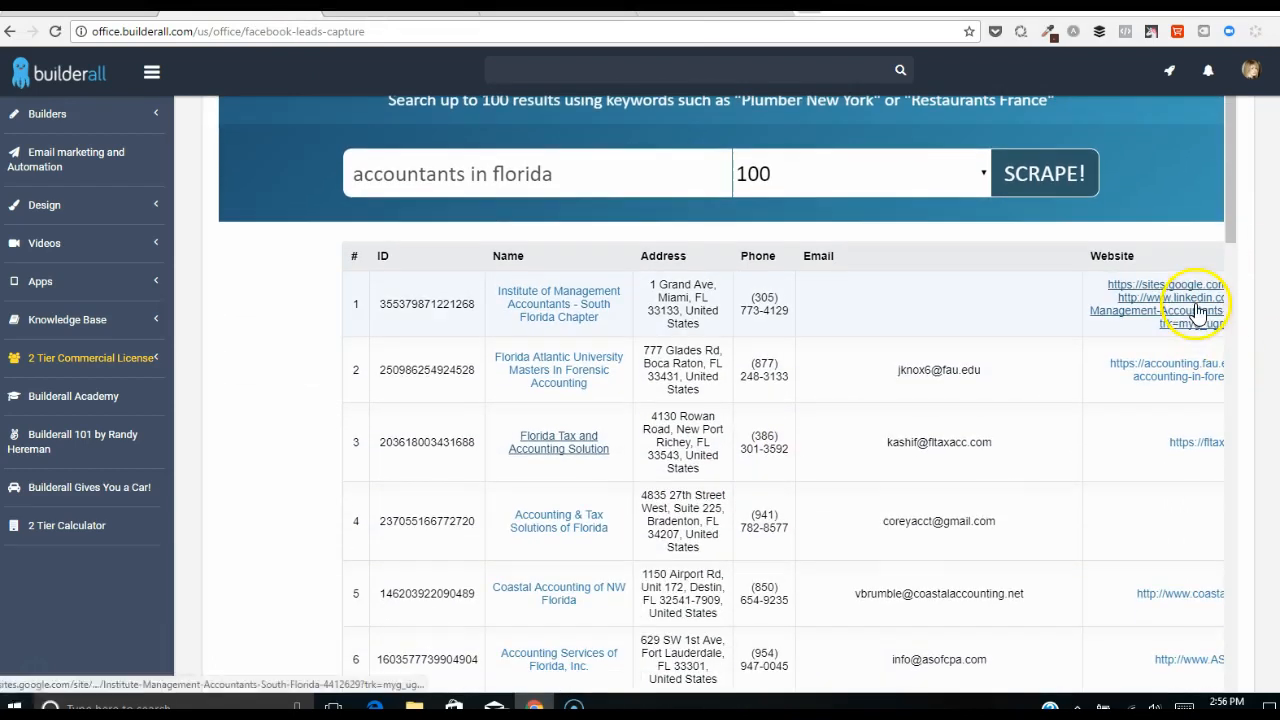
{"action": "left_click", "coordinate": [1168, 296]}
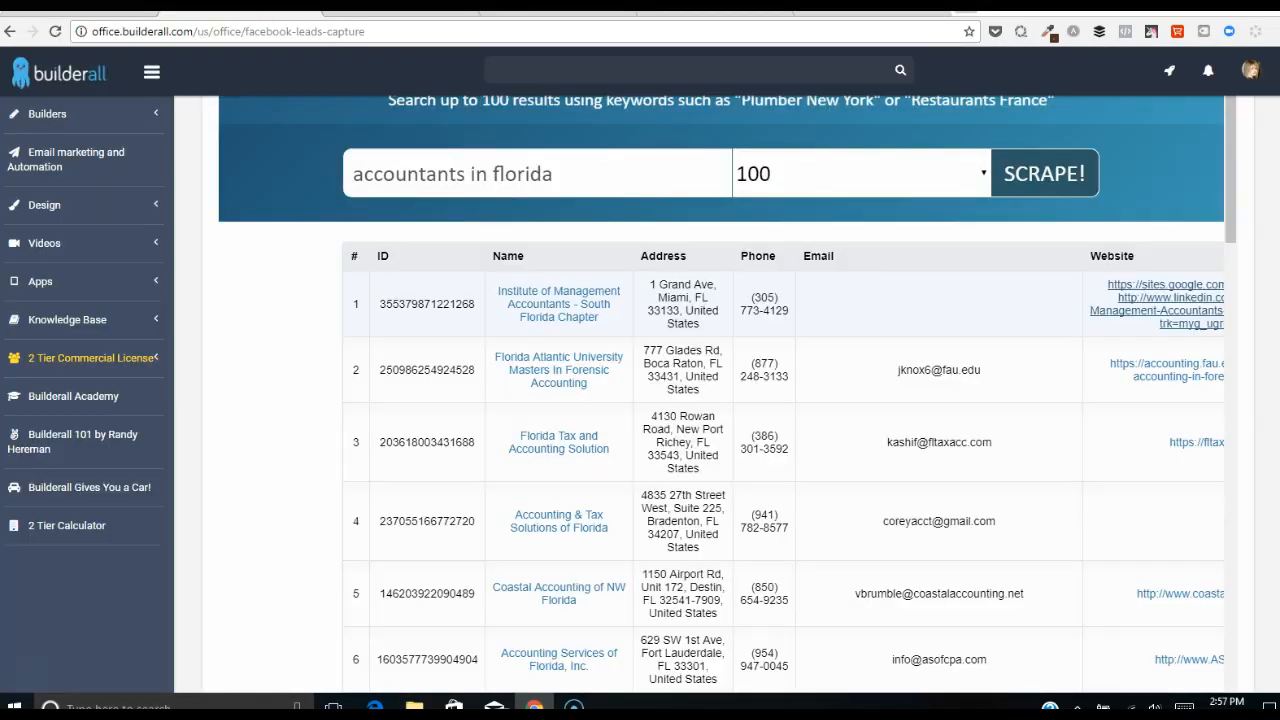
Continue down the results table and visit the Joel Schmitz CPA website link.
{"action": "scroll", "scroll_direction": "down", "scroll_amount": 3}
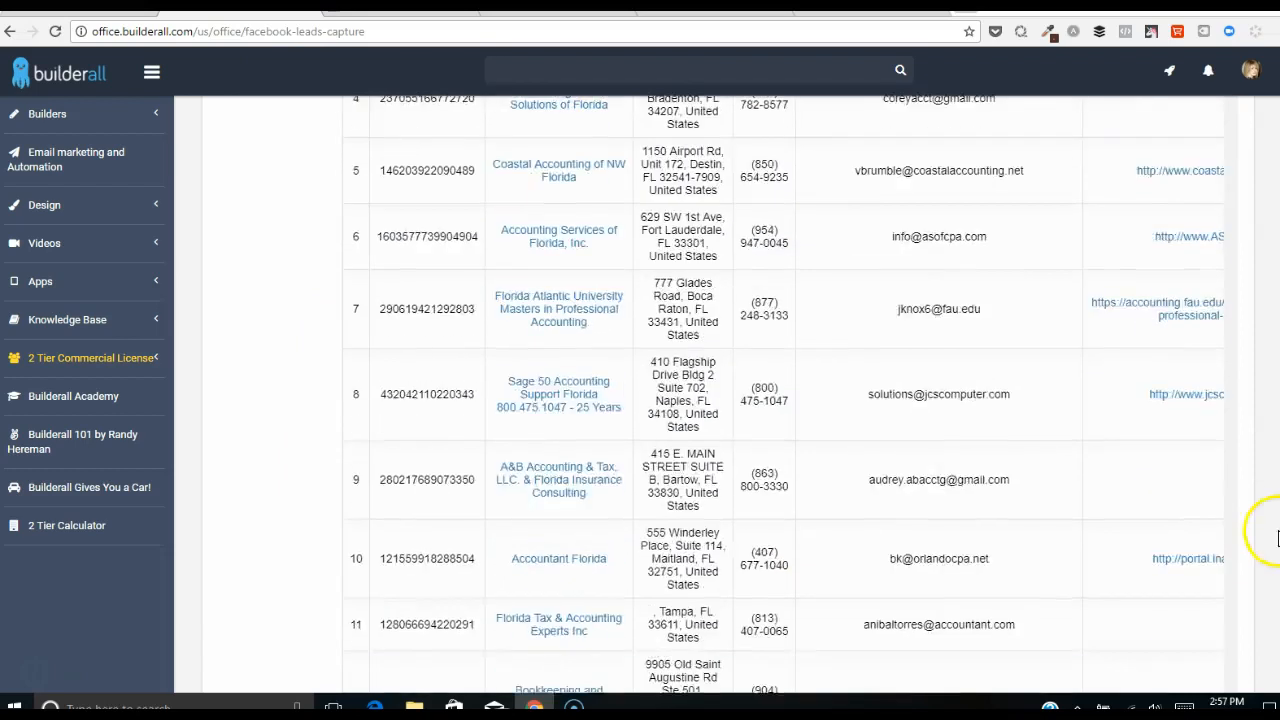
{"action": "scroll", "scroll_direction": "down", "scroll_amount": 3}
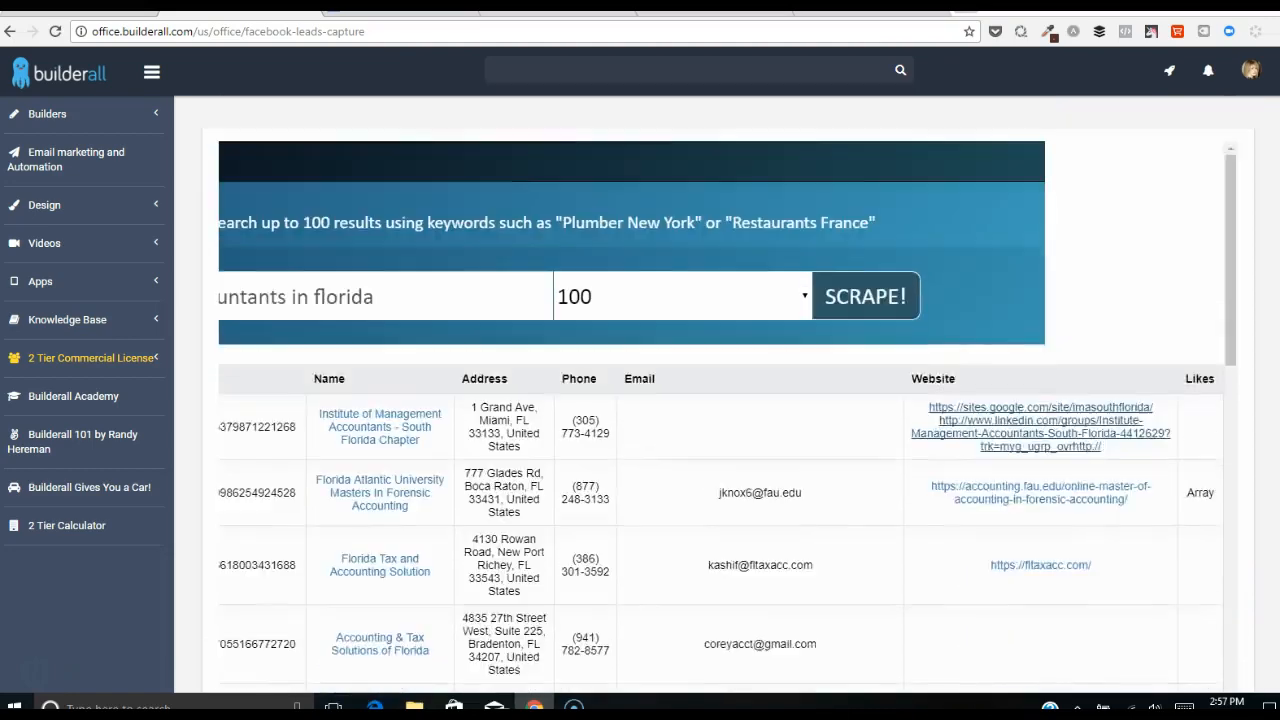
{"action": "scroll", "scroll_direction": "down", "scroll_amount": 3}
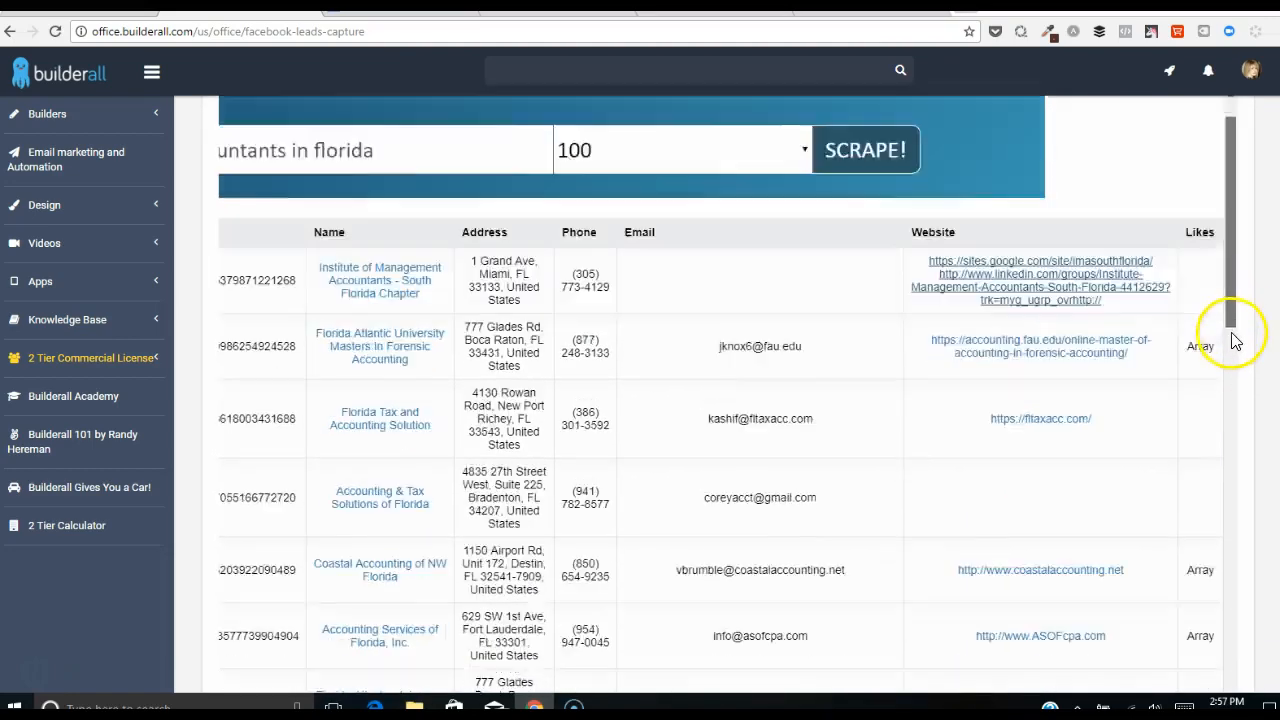
{"action": "scroll", "scroll_direction": "down", "scroll_amount": 3}
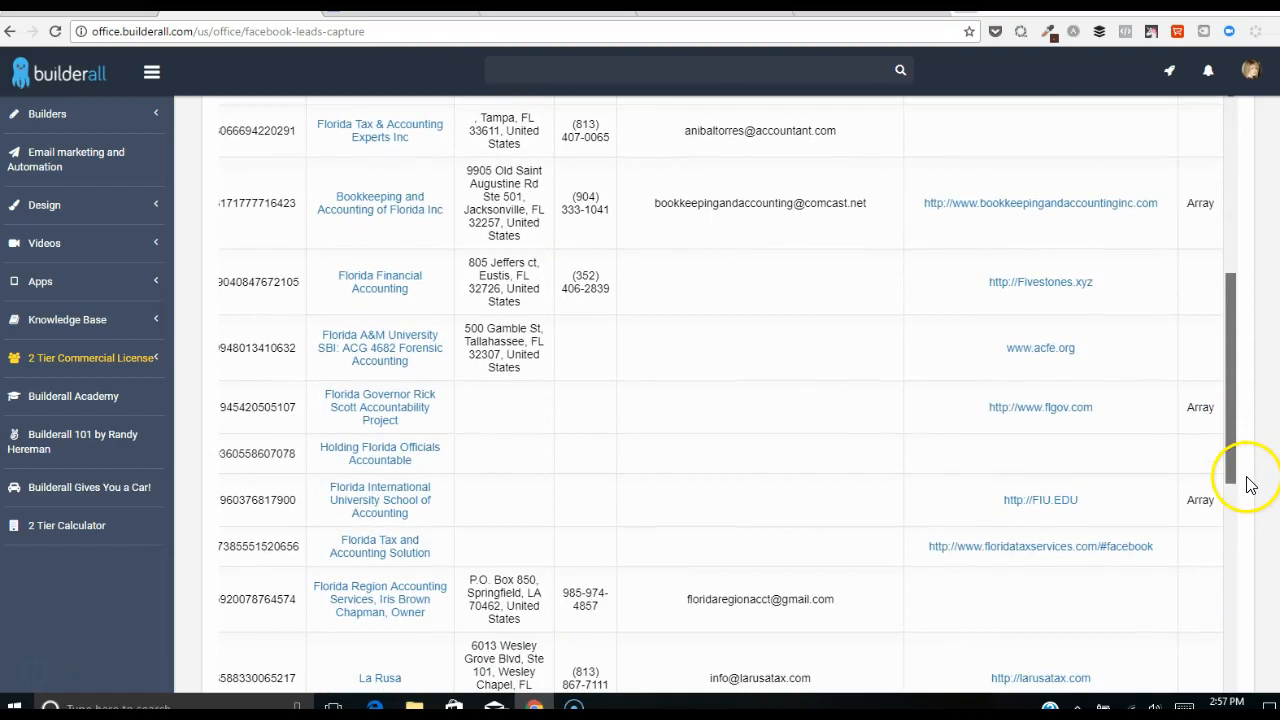
{"action": "scroll", "scroll_direction": "down", "scroll_amount": 3}
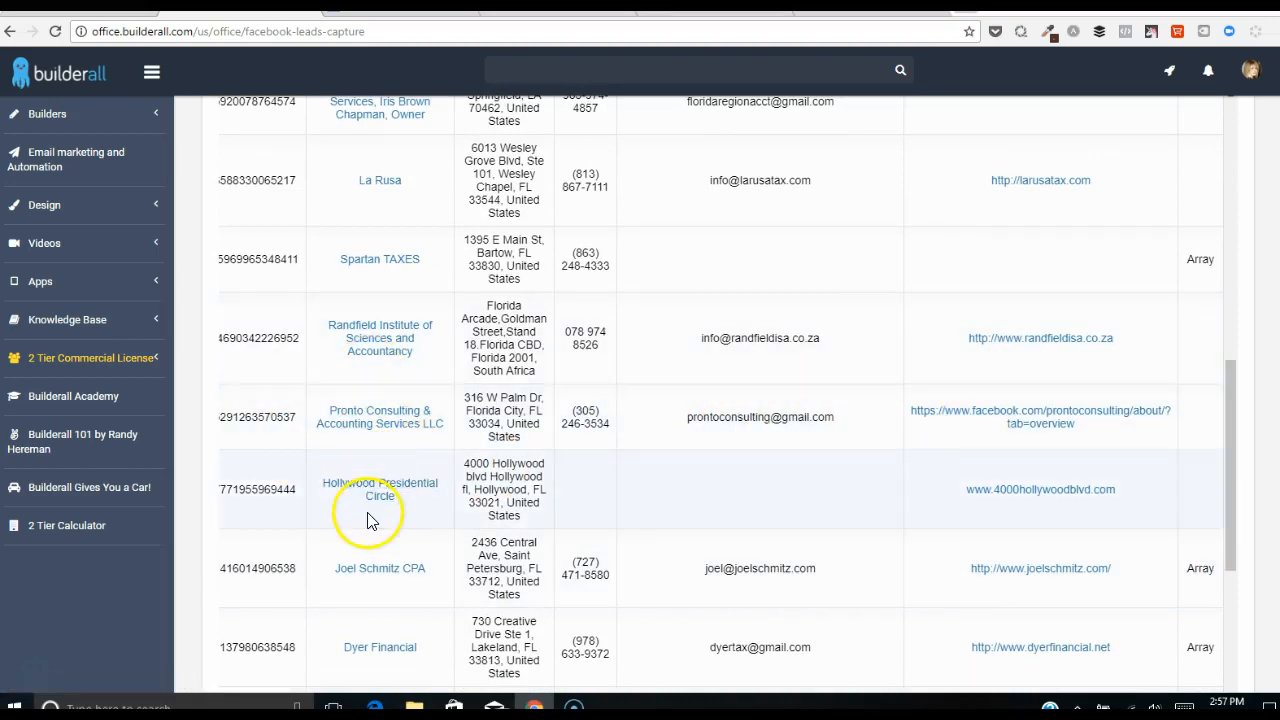
{"action": "mouse_move", "coordinate": [380, 568]}
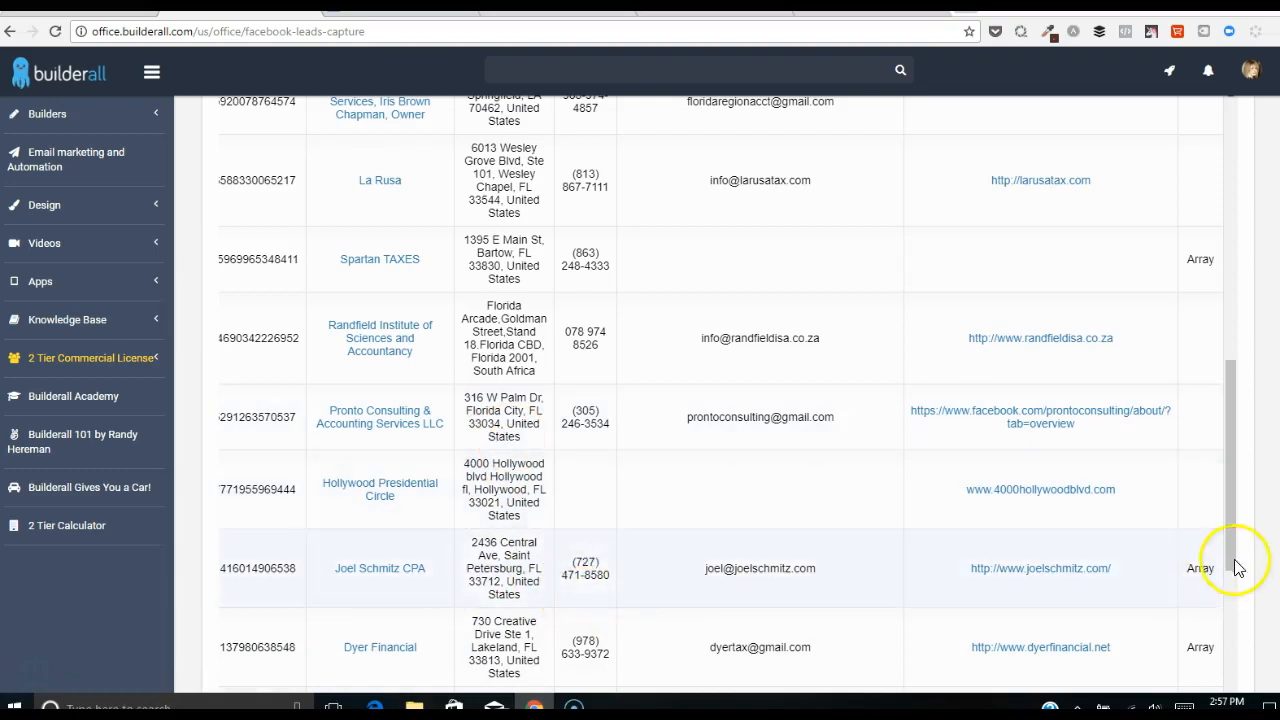
{"action": "left_click", "coordinate": [1040, 568]}
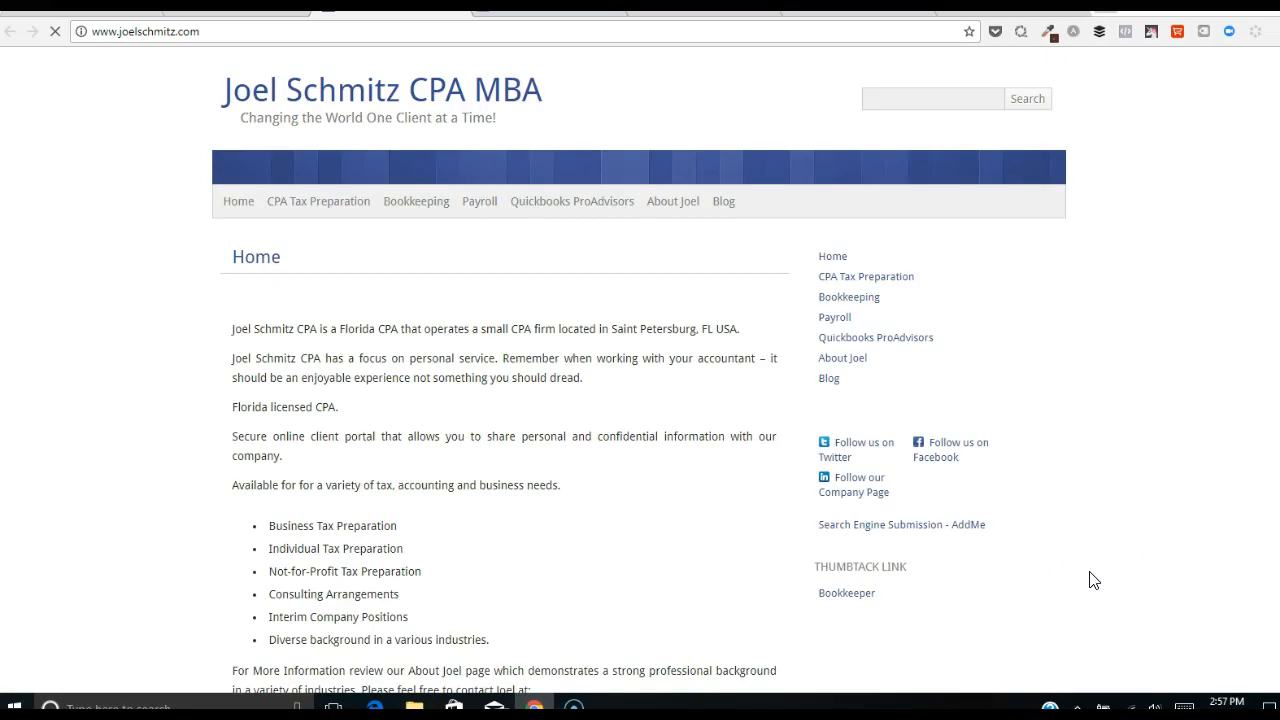
Return from the Joel Schmitz CPA site to the Builderall results tab.
{"action": "left_click", "coordinate": [290, 104]}
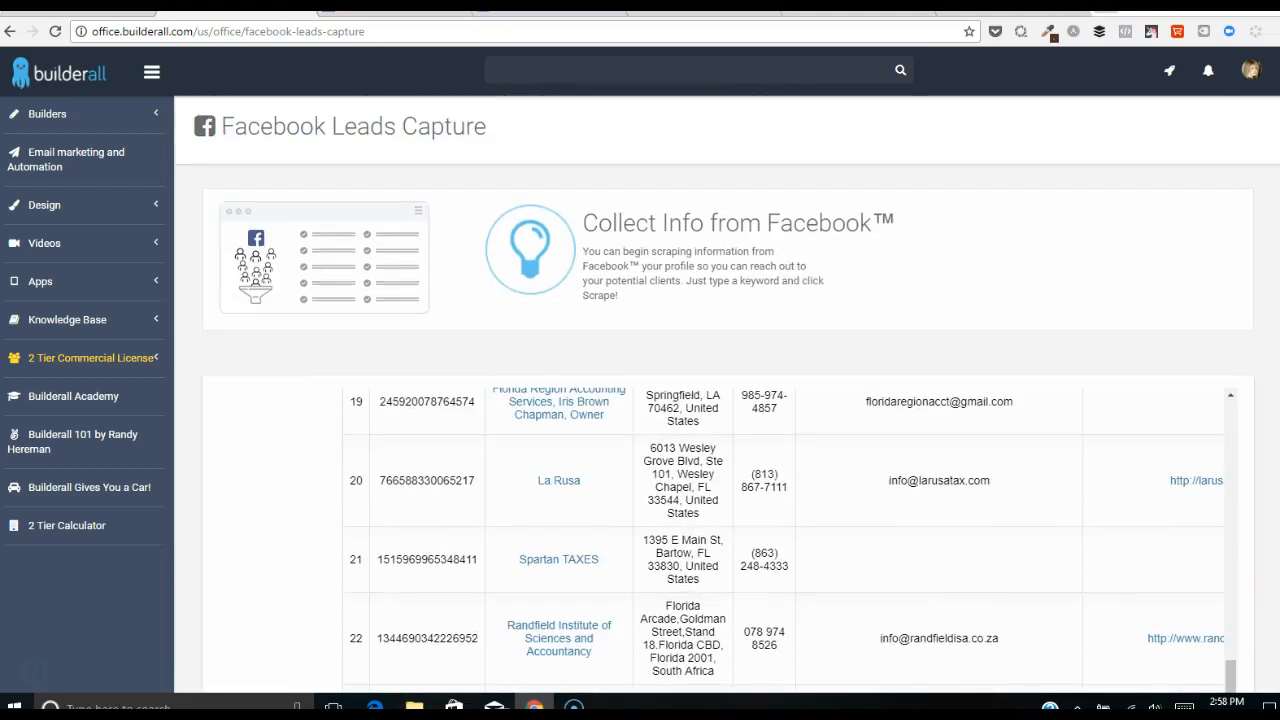
Rerun the 'accountants in florida' scrape for 100 results and look through the listed leads.
{"action": "scroll", "scroll_direction": "down", "scroll_amount": 3}
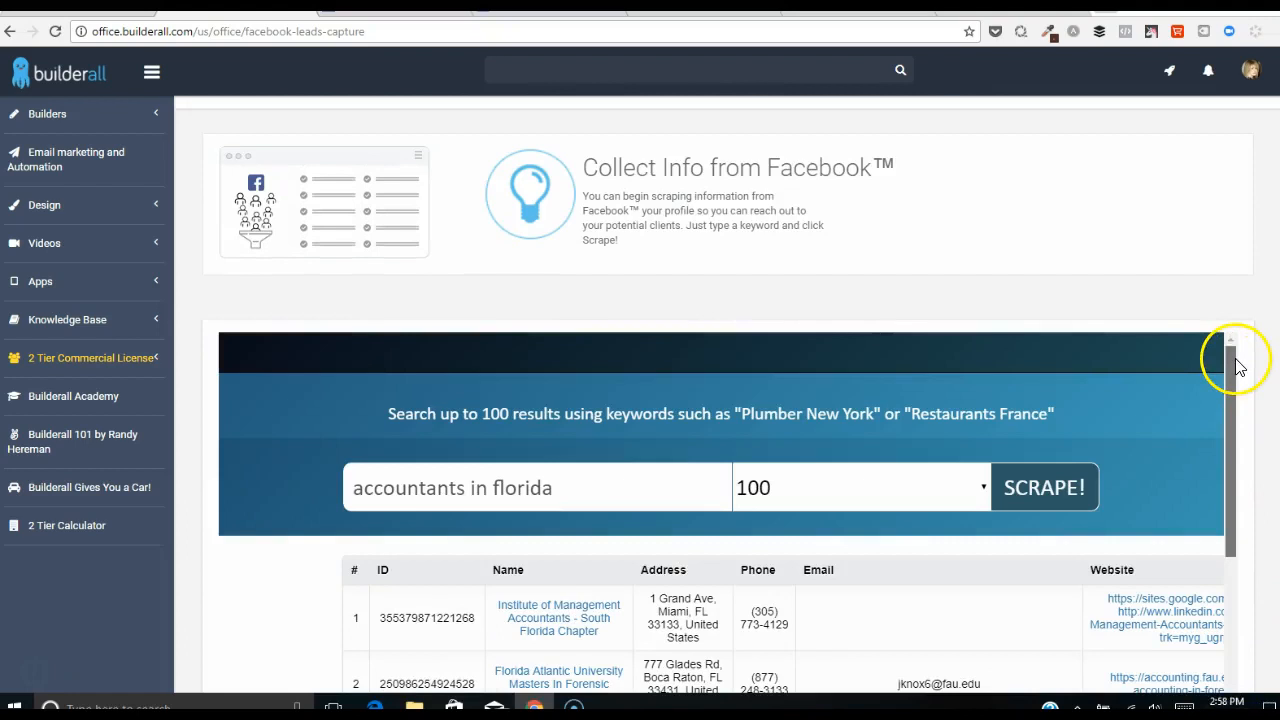
{"action": "left_click", "coordinate": [1044, 488]}
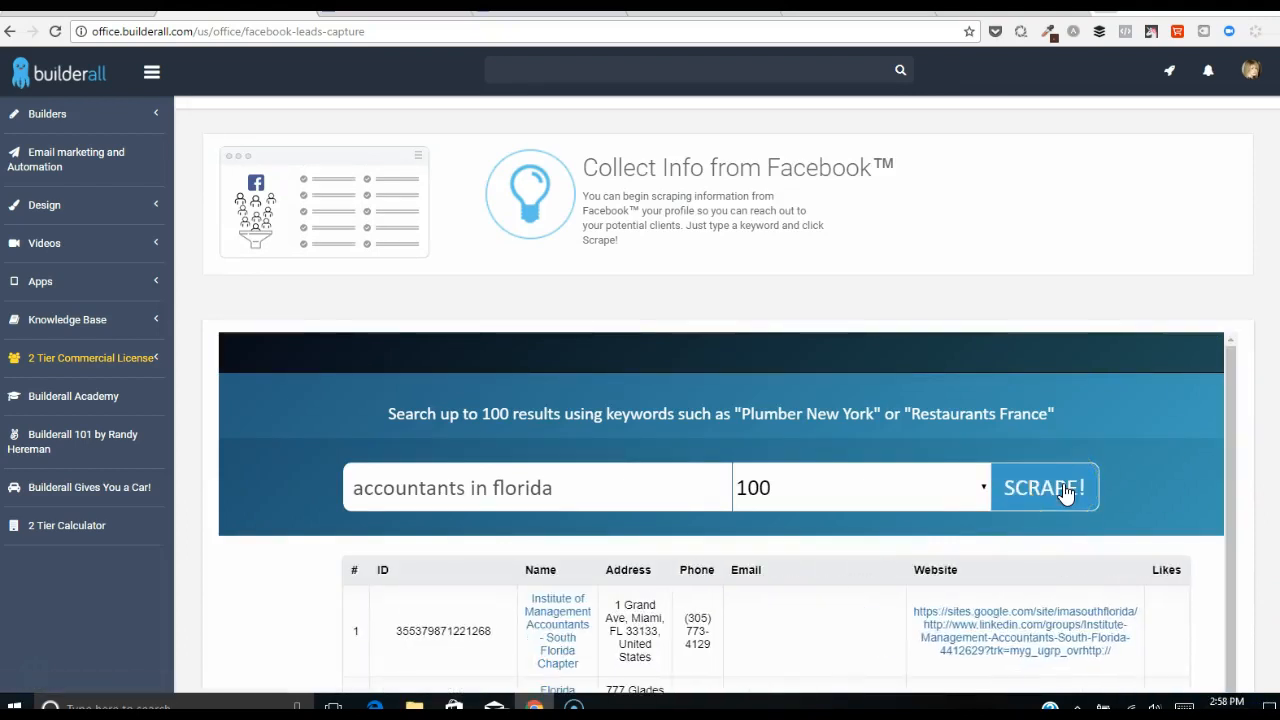
{"action": "scroll", "scroll_direction": "down", "scroll_amount": 3}
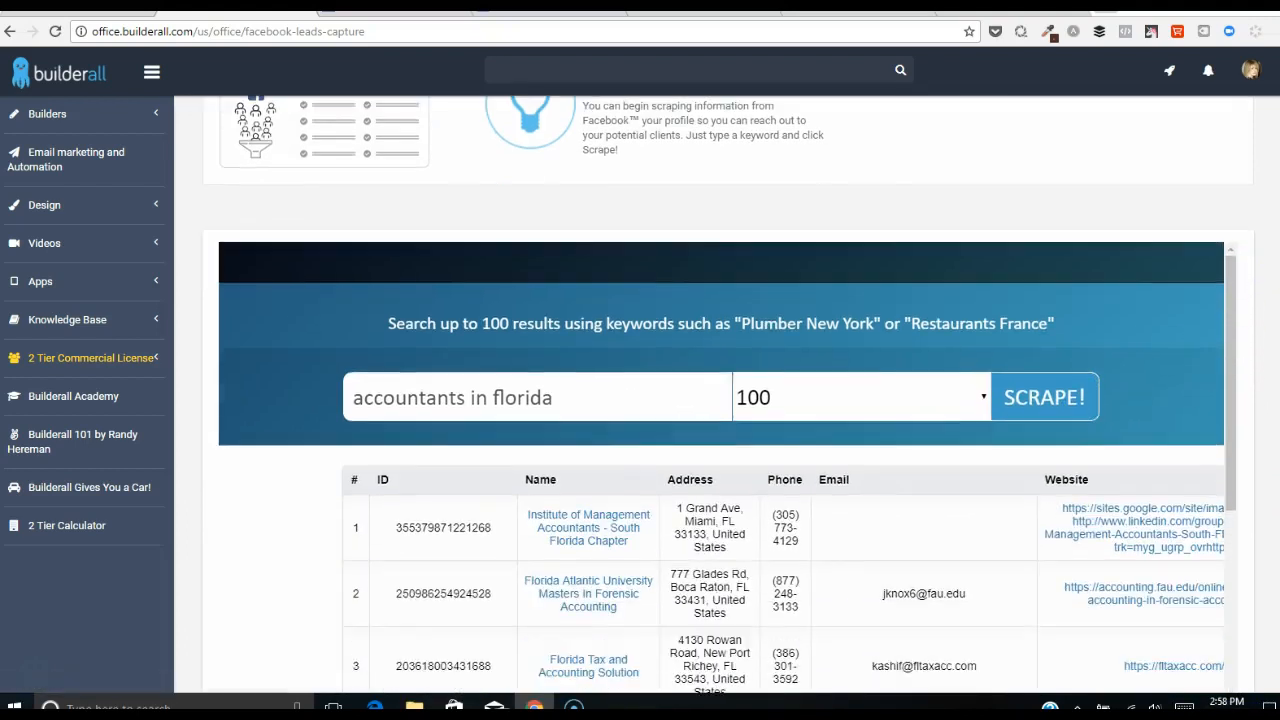
{"action": "scroll", "scroll_direction": "down", "scroll_amount": 3}
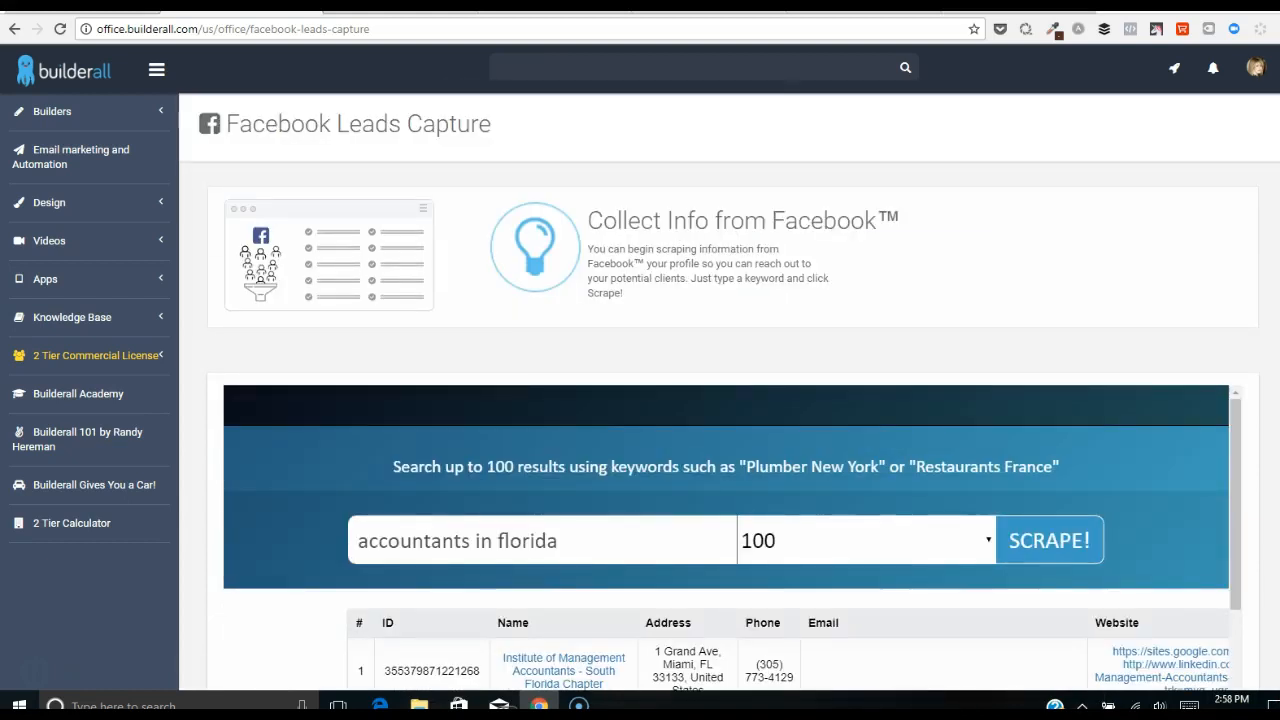
{"action": "scroll", "scroll_direction": "down", "scroll_amount": 3}
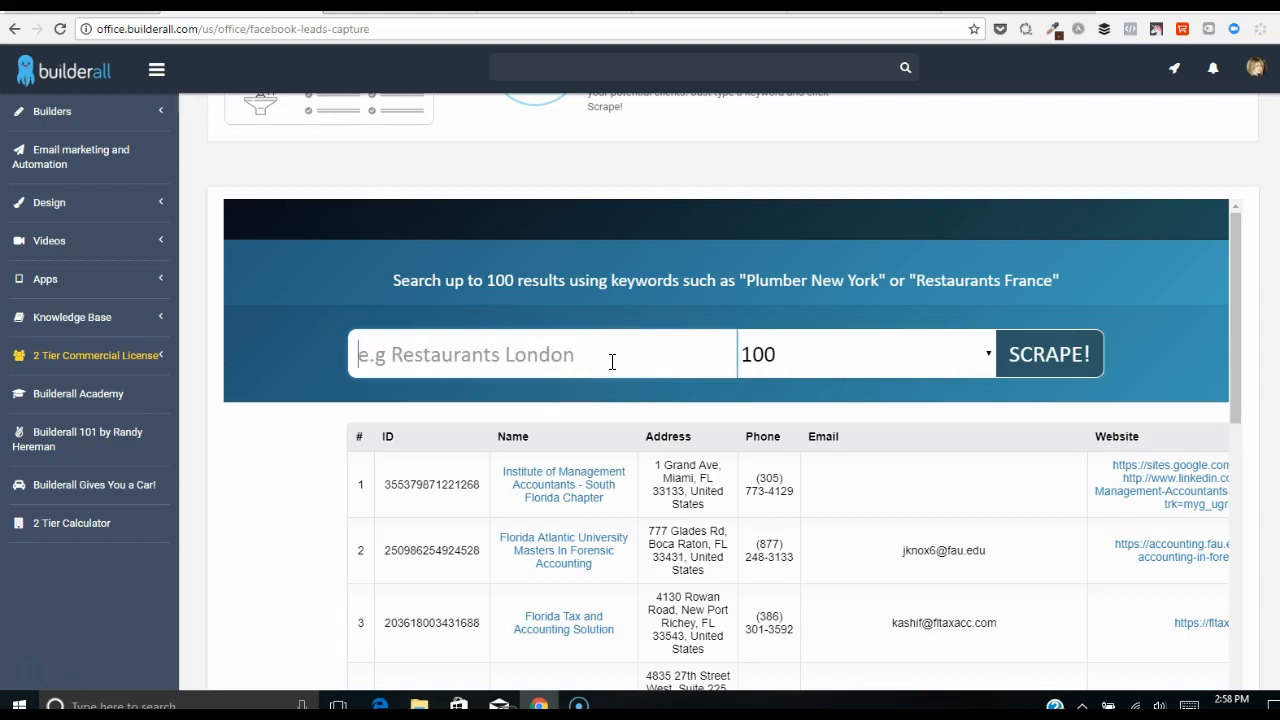
Scrape 20 Facebook pages for 'lawyers in New York' and review the resulting leads table.
{"action": "type", "text": "lawyers in"}
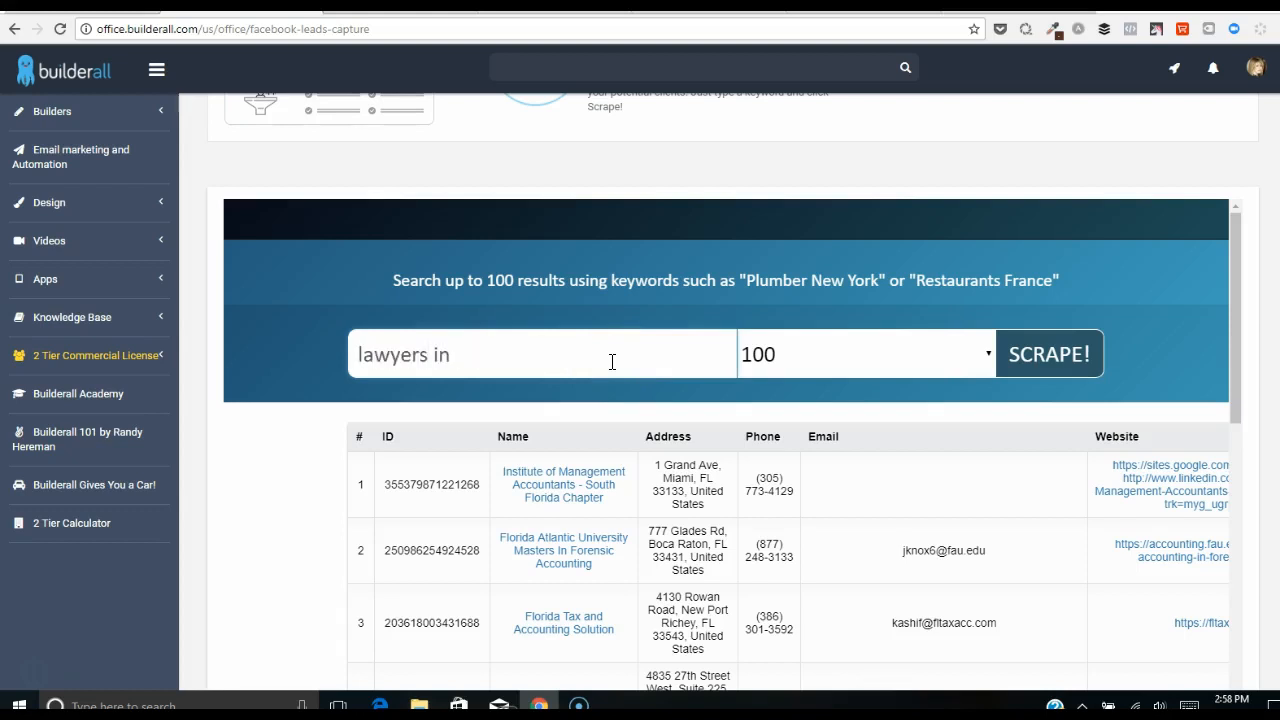
{"action": "type", "text": "New York"}
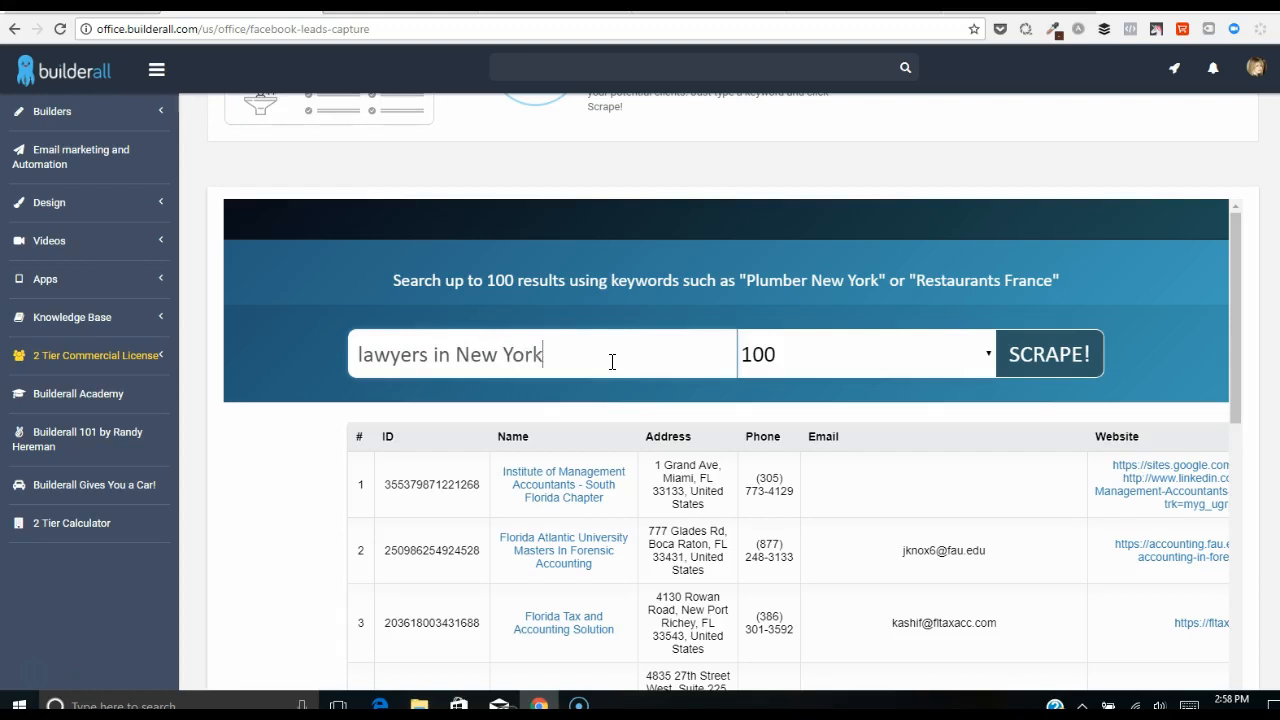
{"action": "left_click", "coordinate": [864, 354]}
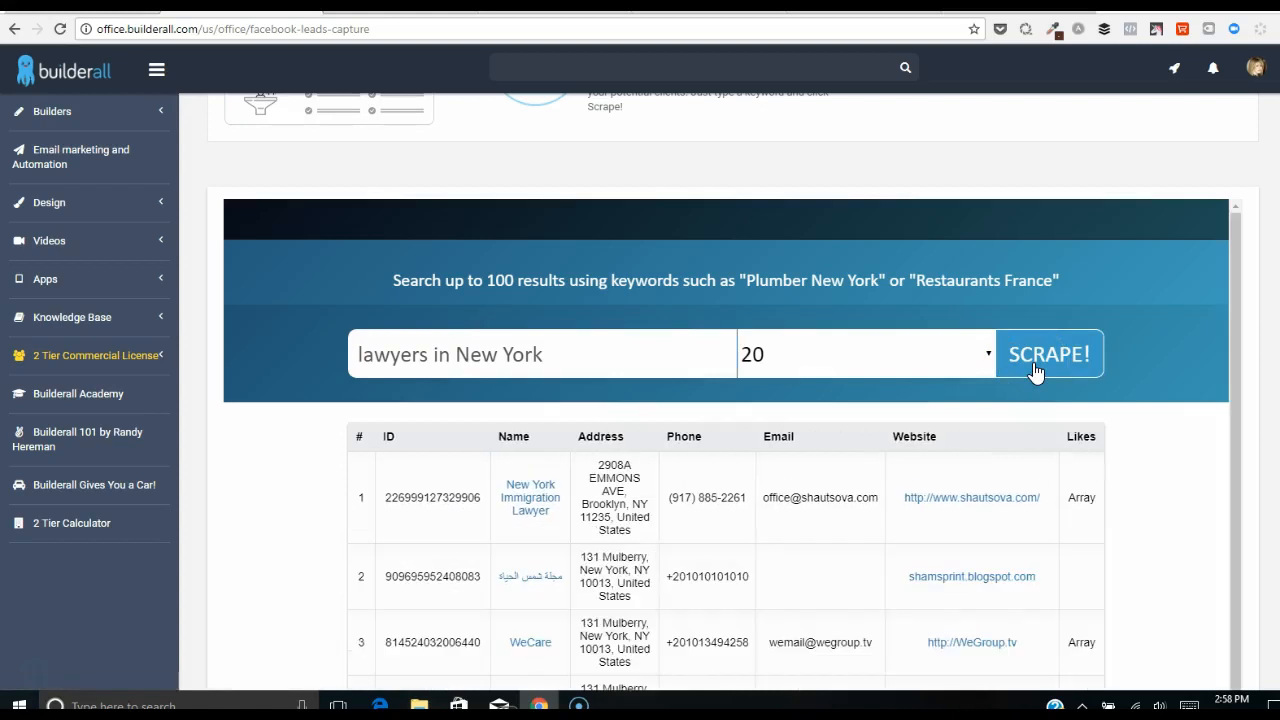
{"action": "scroll", "scroll_direction": "down", "scroll_amount": 3}
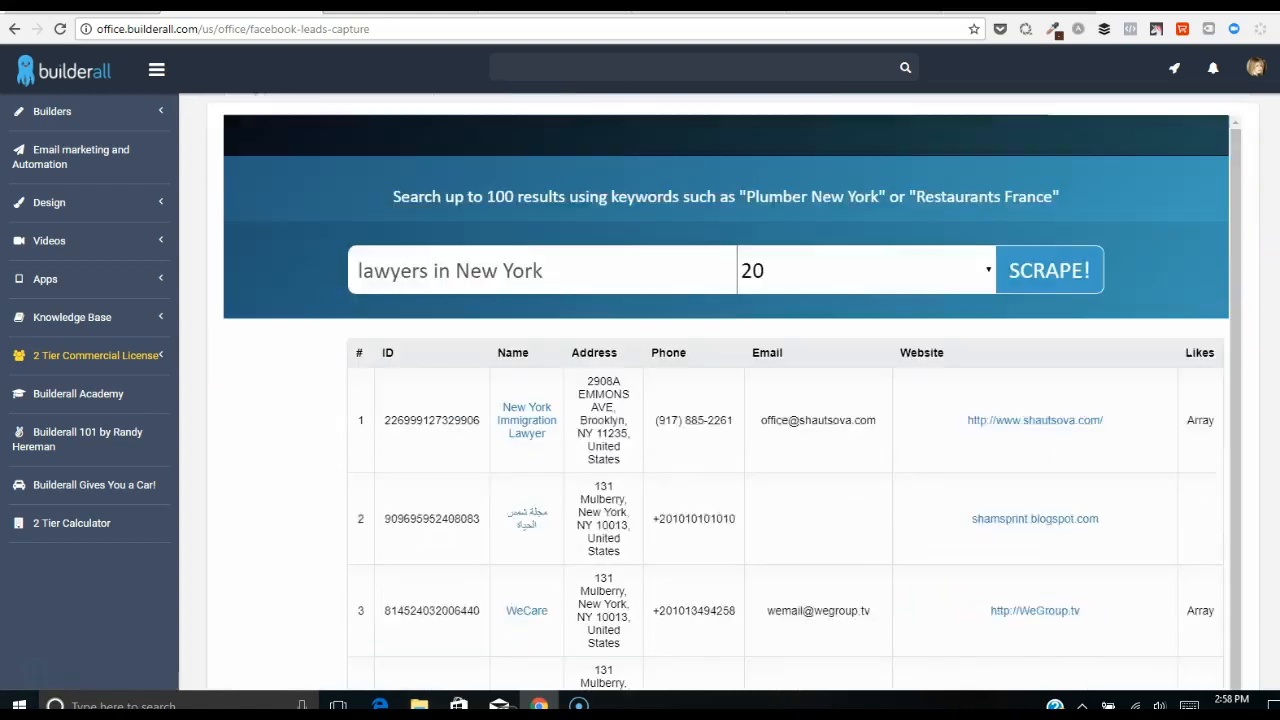
{"action": "scroll", "scroll_direction": "down", "scroll_amount": 3}
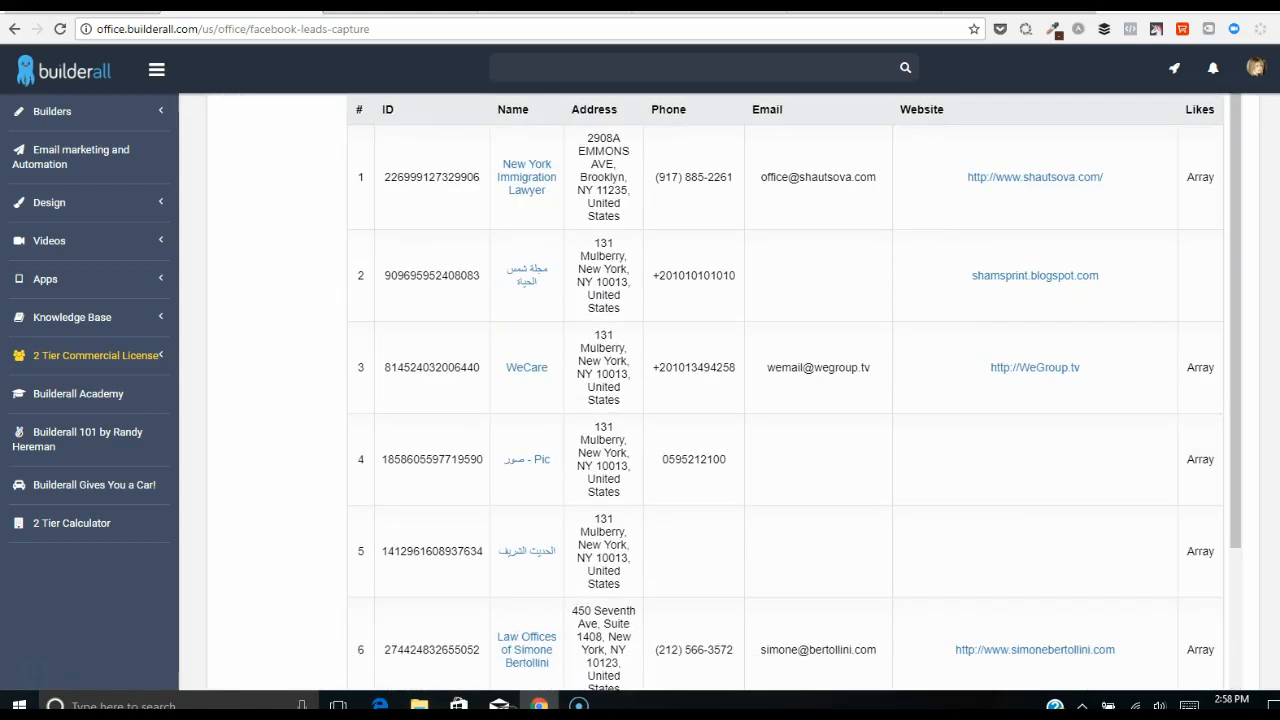
{"action": "scroll", "scroll_direction": "down", "scroll_amount": 3}
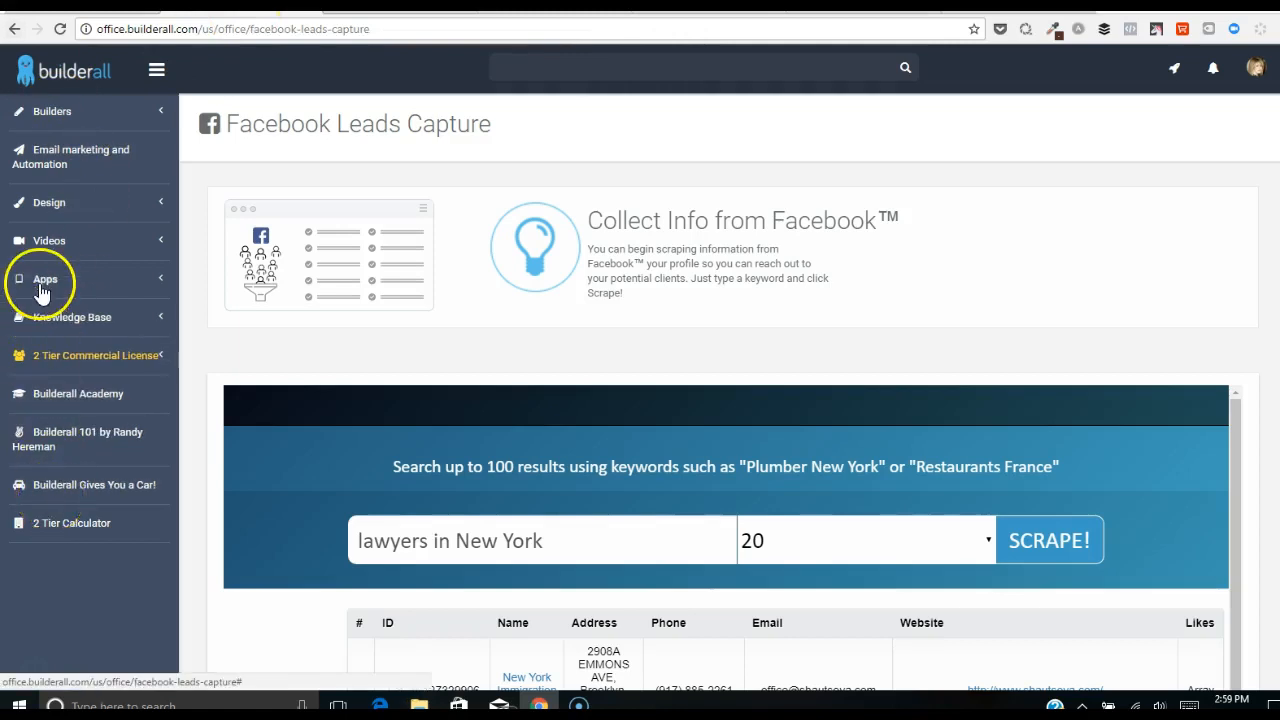
Visit the Facebook App tool, then the Intelligent posts tool, from the Facebook integration list.
{"action": "left_click", "coordinate": [44, 278]}
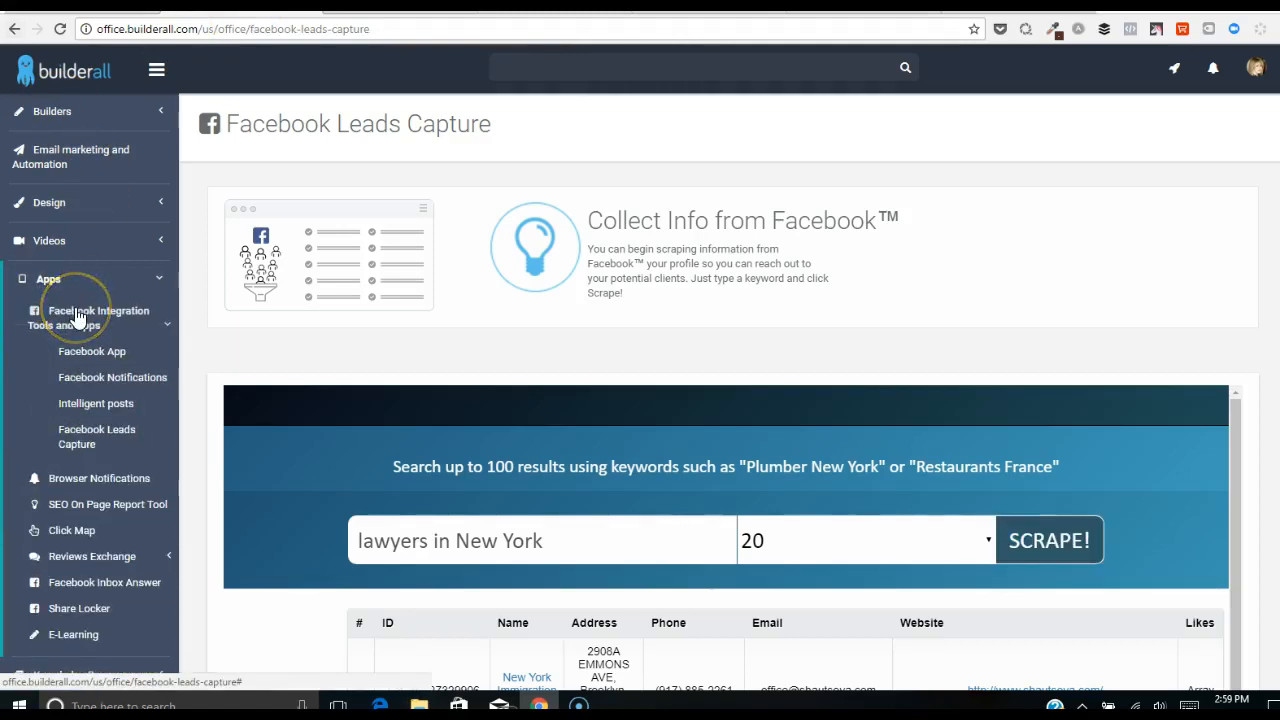
{"action": "mouse_move", "coordinate": [144, 462]}
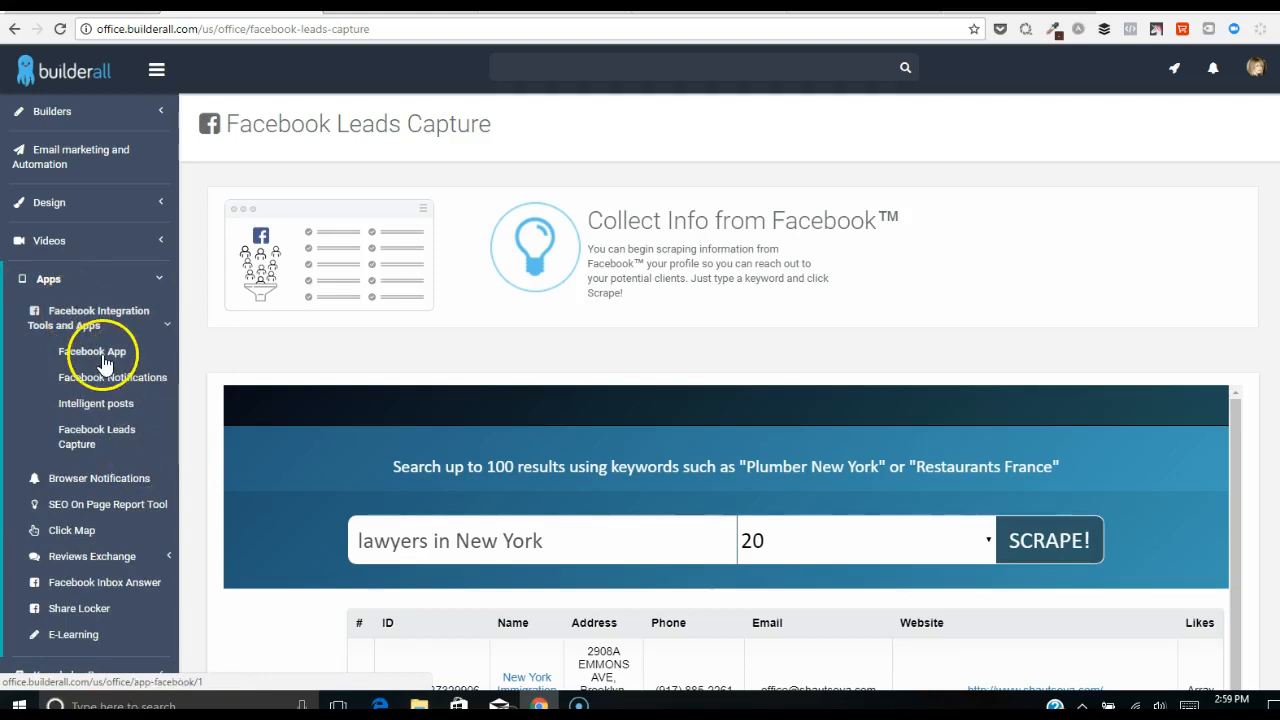
{"action": "left_click", "coordinate": [92, 352]}
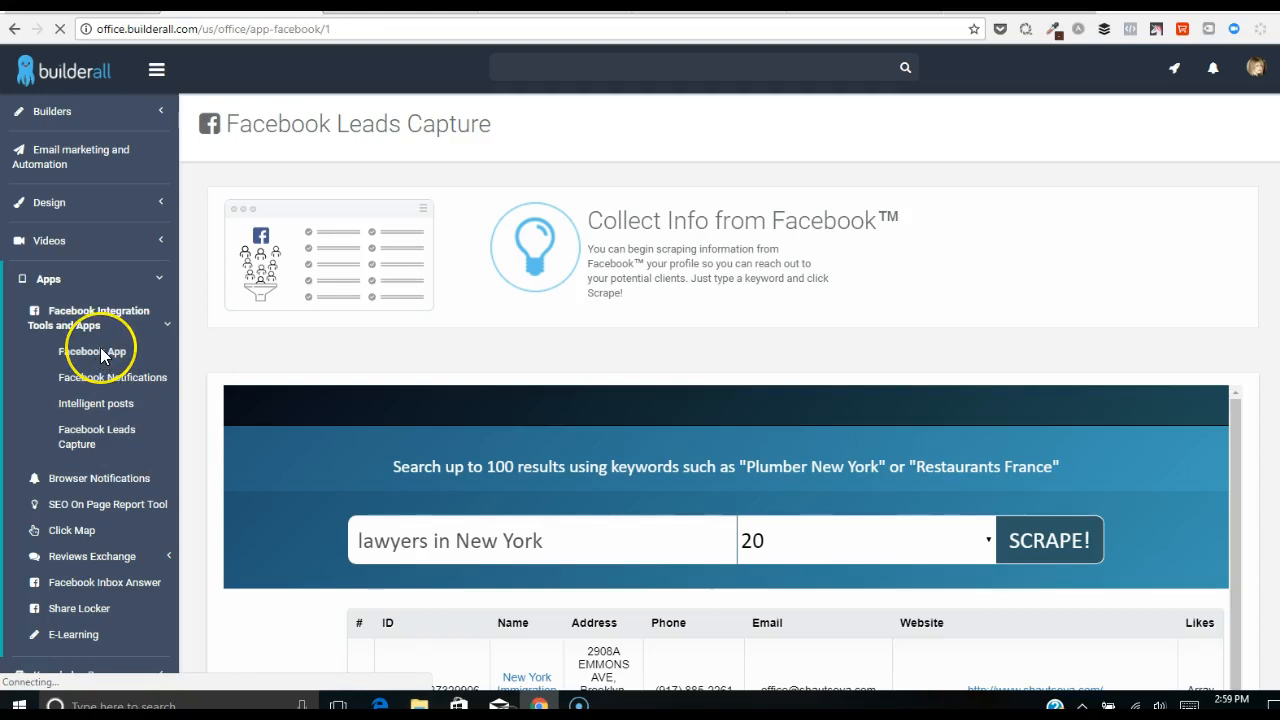
{"action": "left_click", "coordinate": [92, 352]}
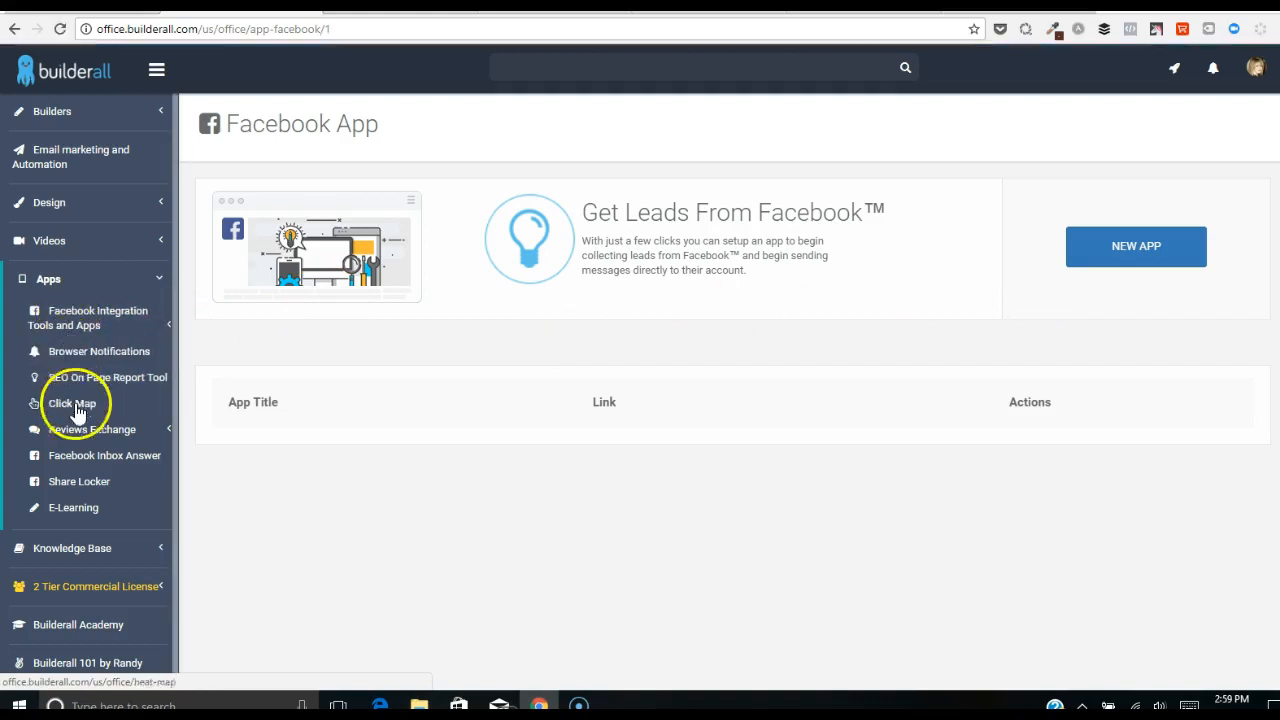
{"action": "mouse_move", "coordinate": [170, 456]}
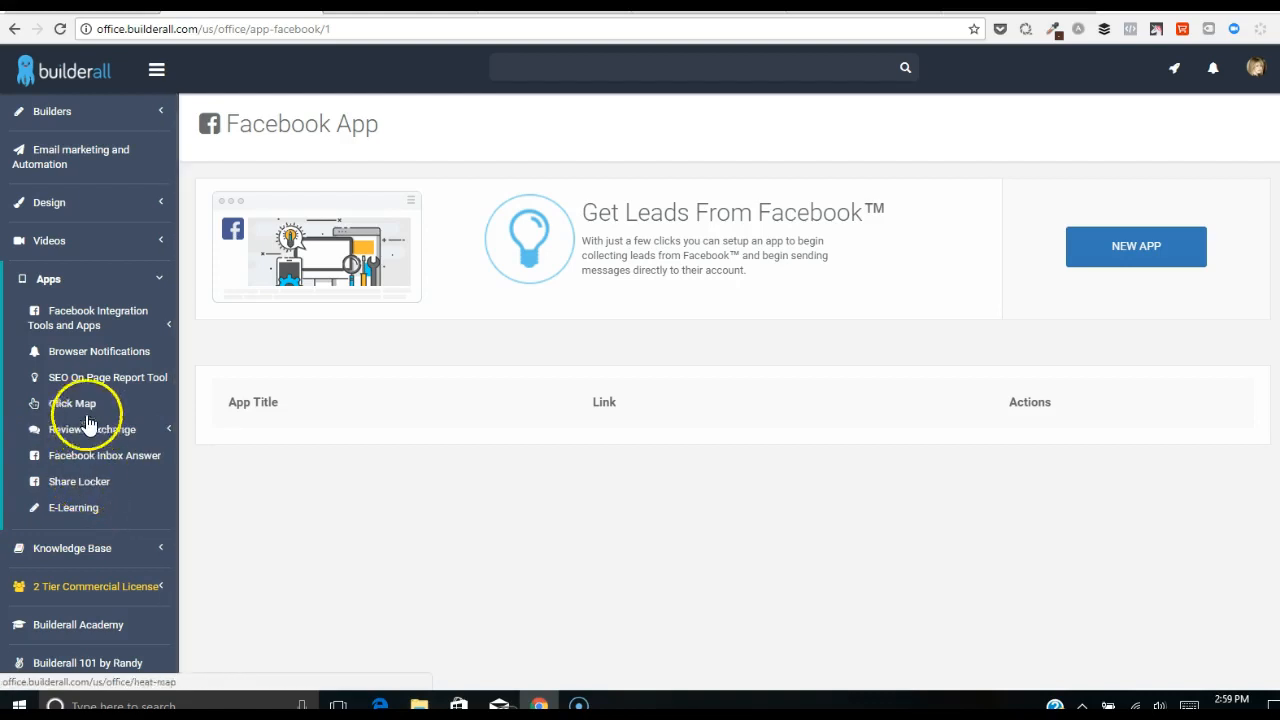
{"action": "left_click", "coordinate": [90, 318]}
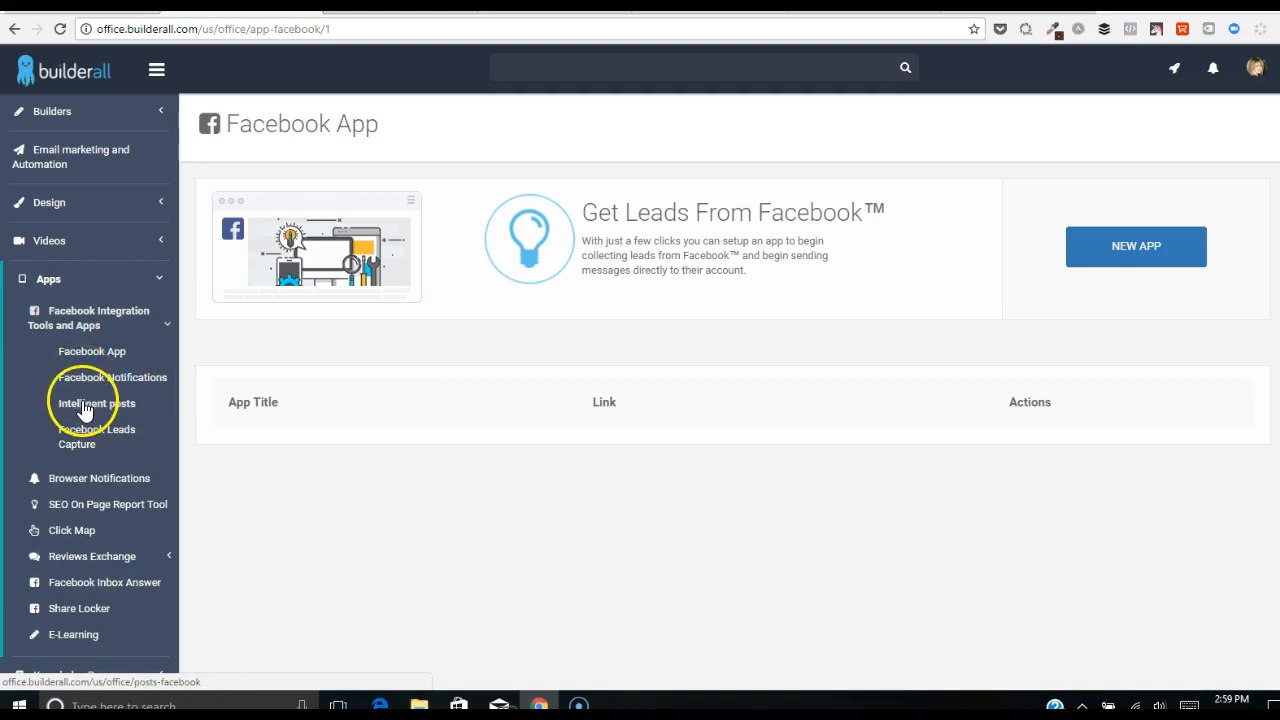
{"action": "left_click", "coordinate": [96, 404]}
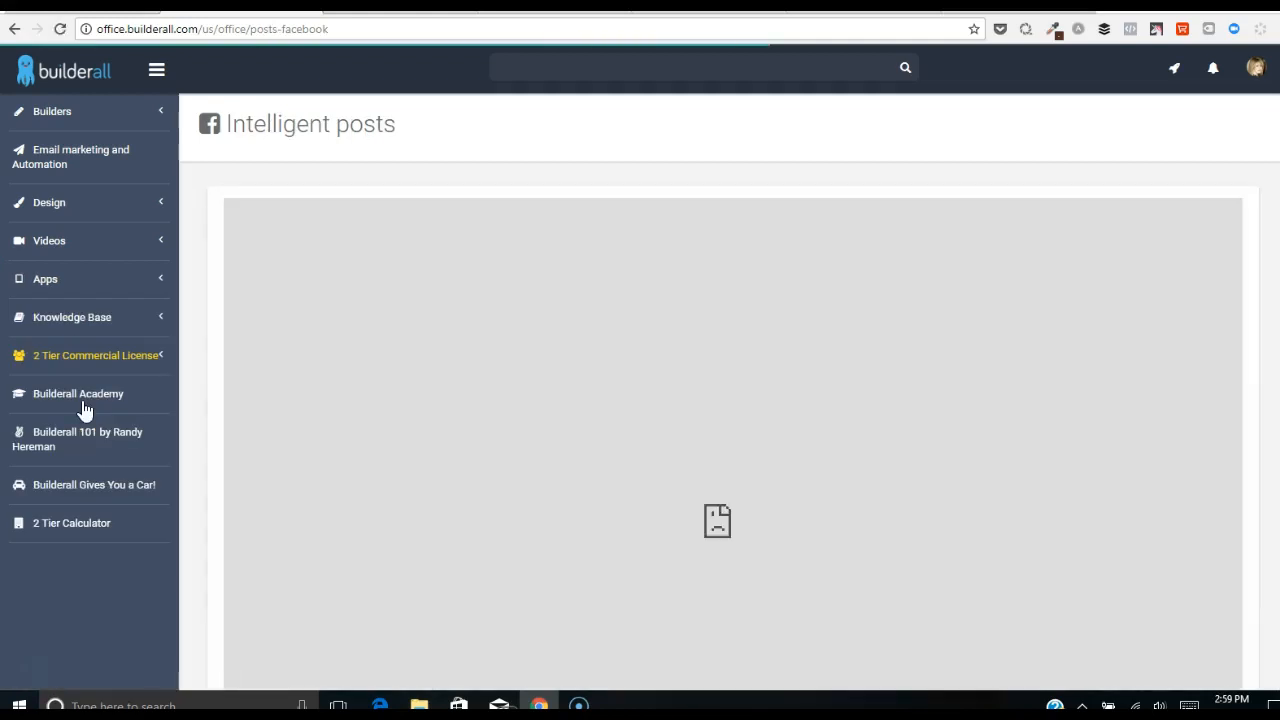
{"action": "left_click", "coordinate": [16, 28]}
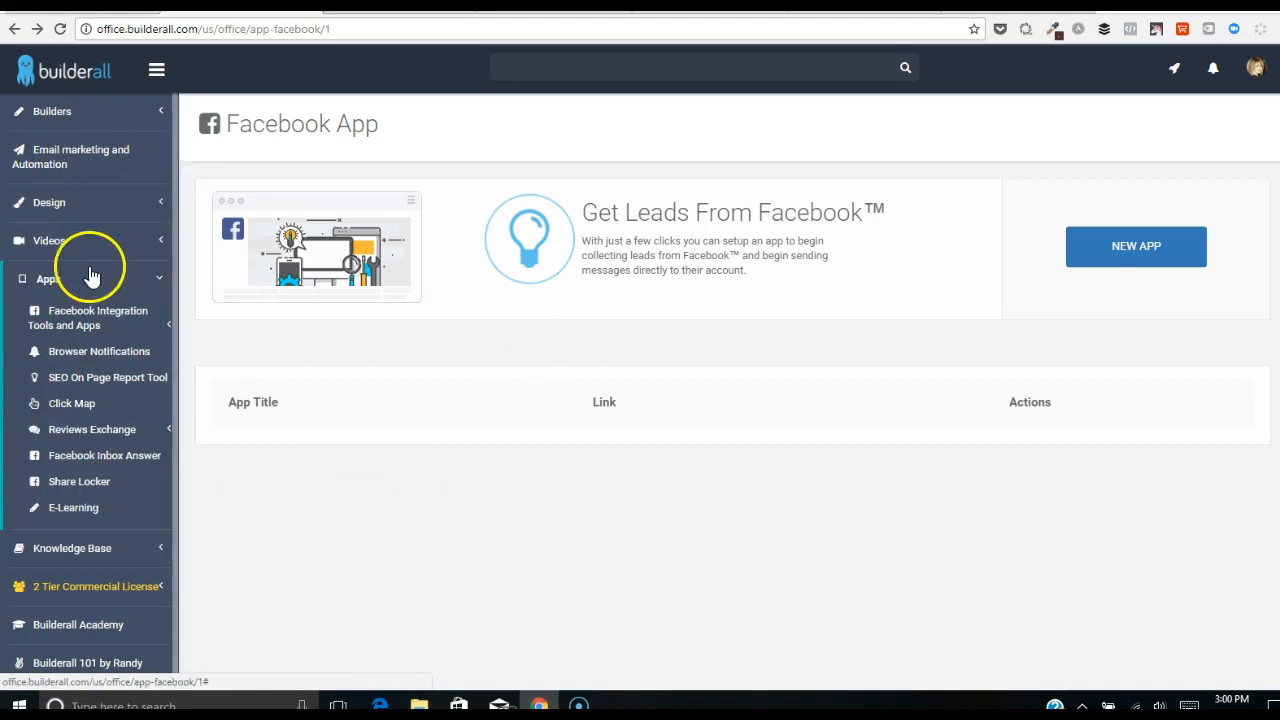
{"action": "mouse_move", "coordinate": [90, 248]}
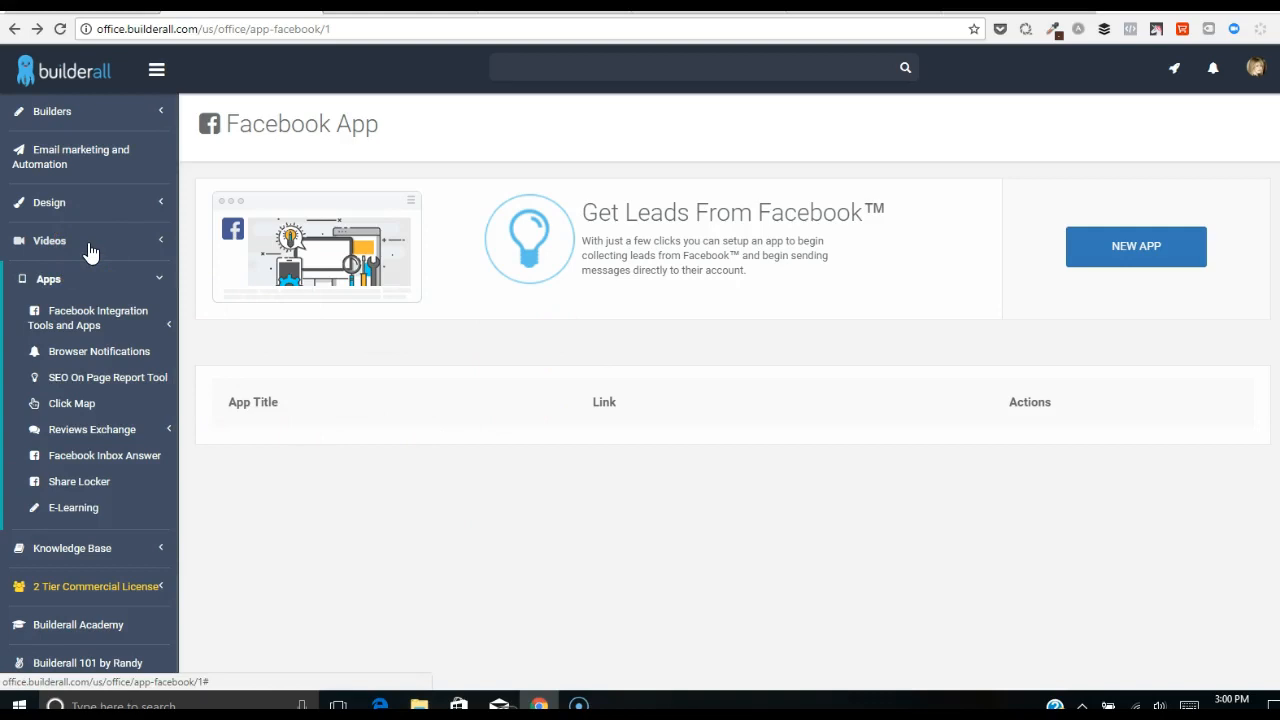
{"action": "left_click", "coordinate": [60, 28]}
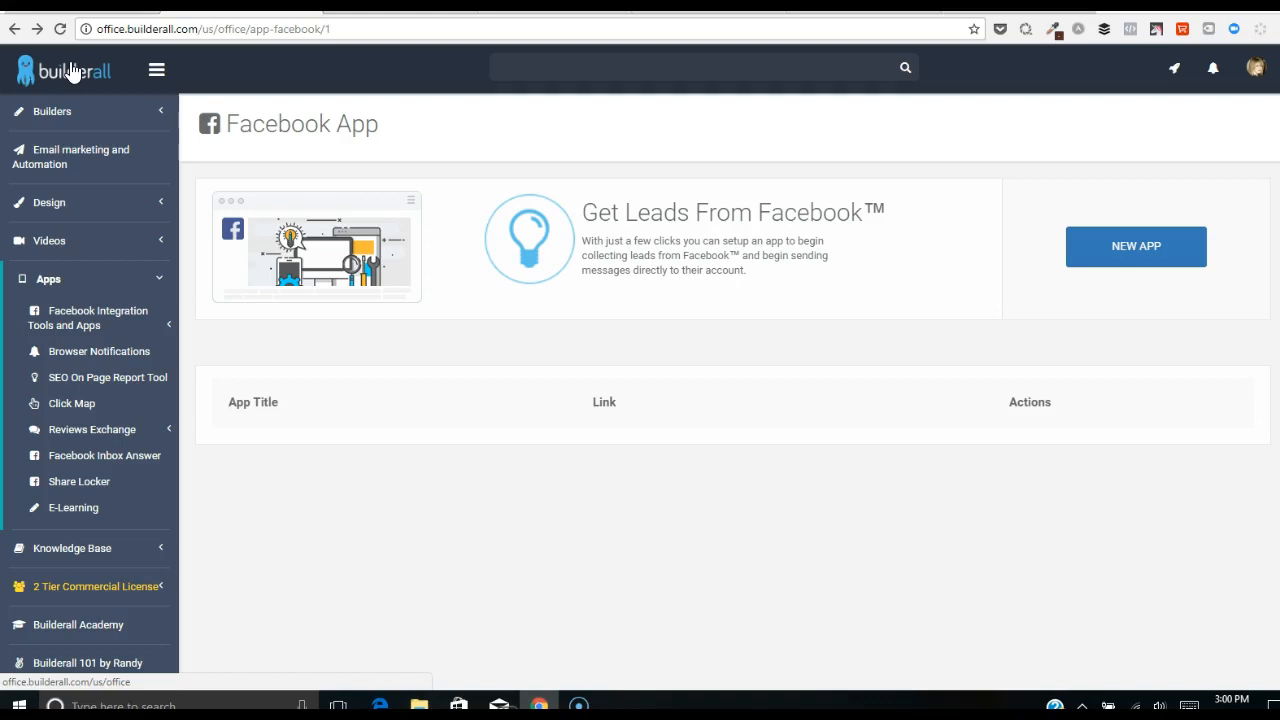
{"action": "left_click", "coordinate": [90, 316]}
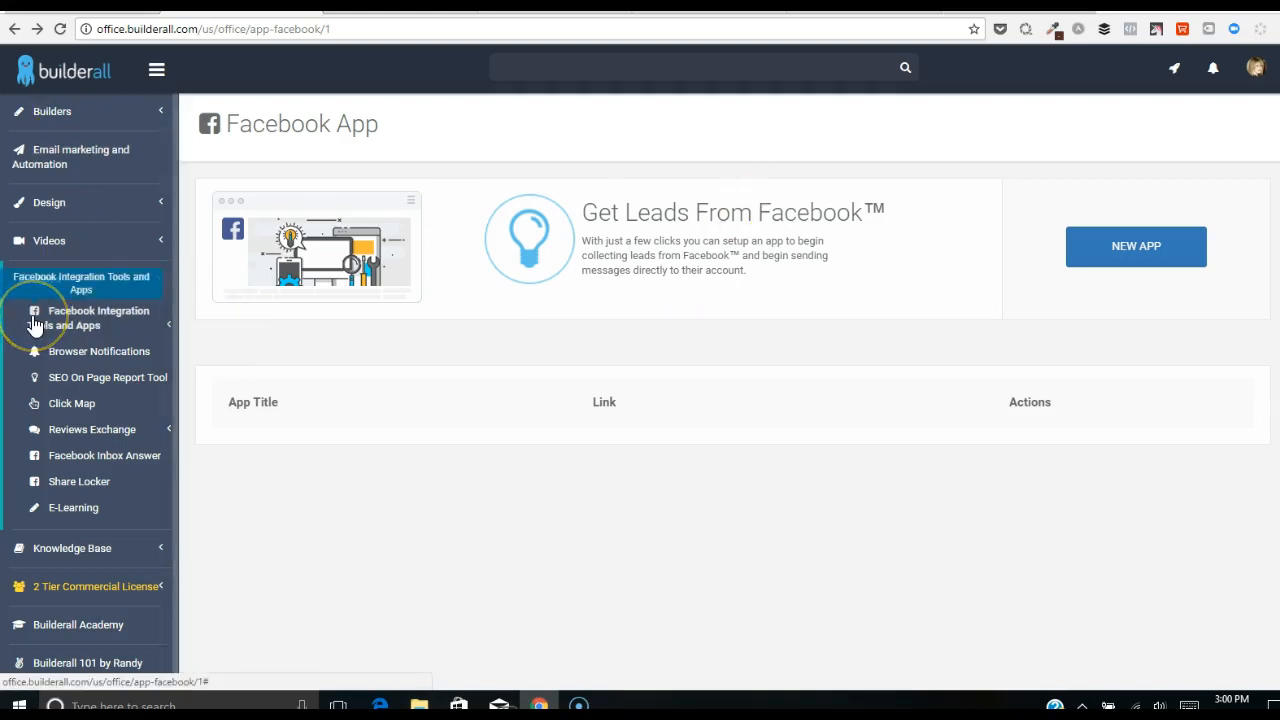